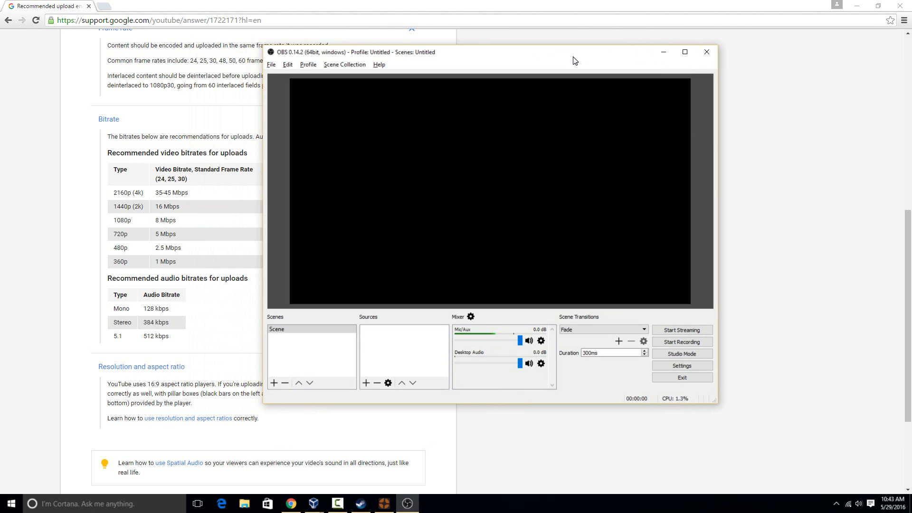
mouse_move(583, 108)
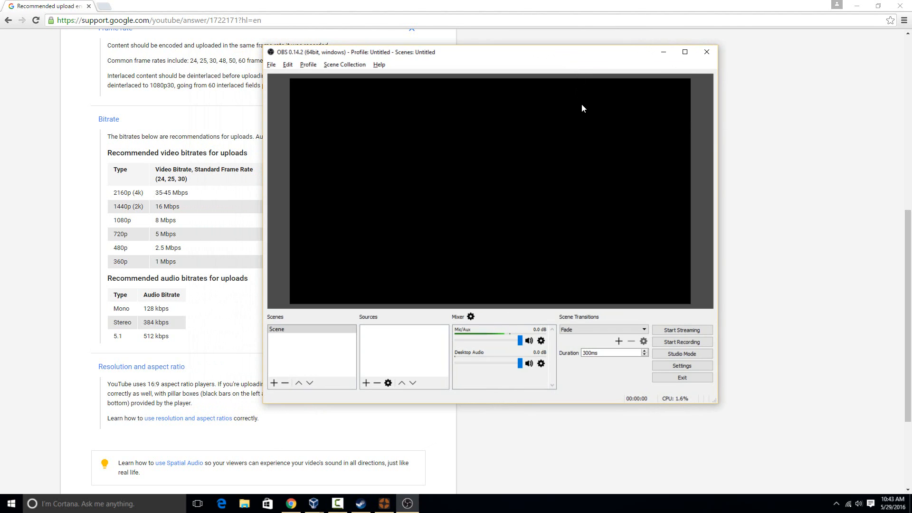
mouse_move(608, 105)
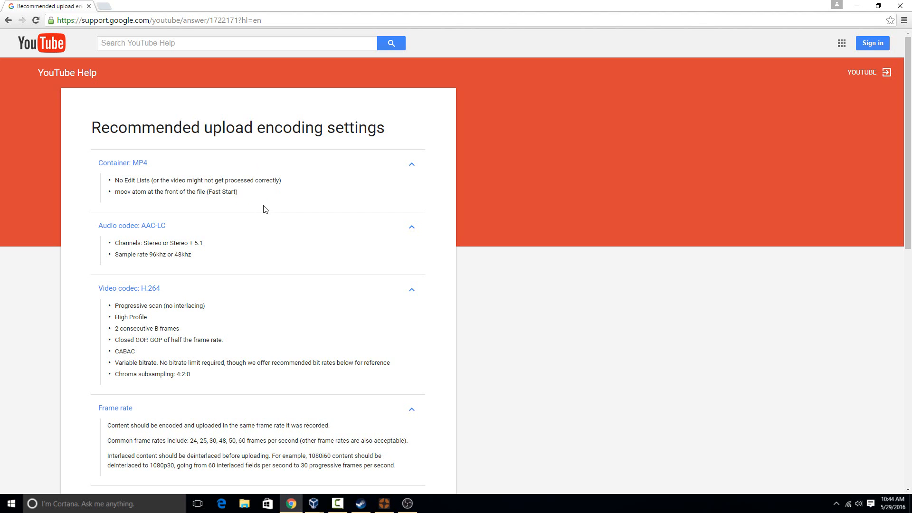
mouse_move(255, 212)
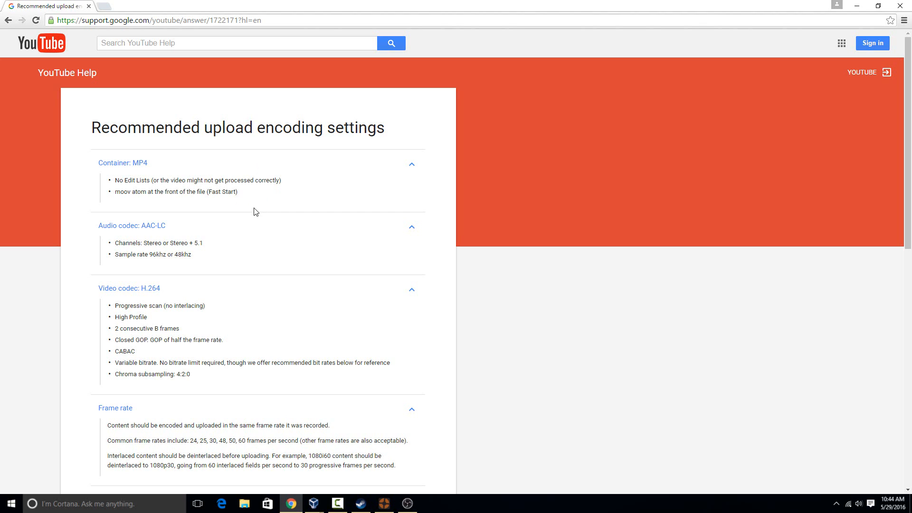
mouse_move(251, 227)
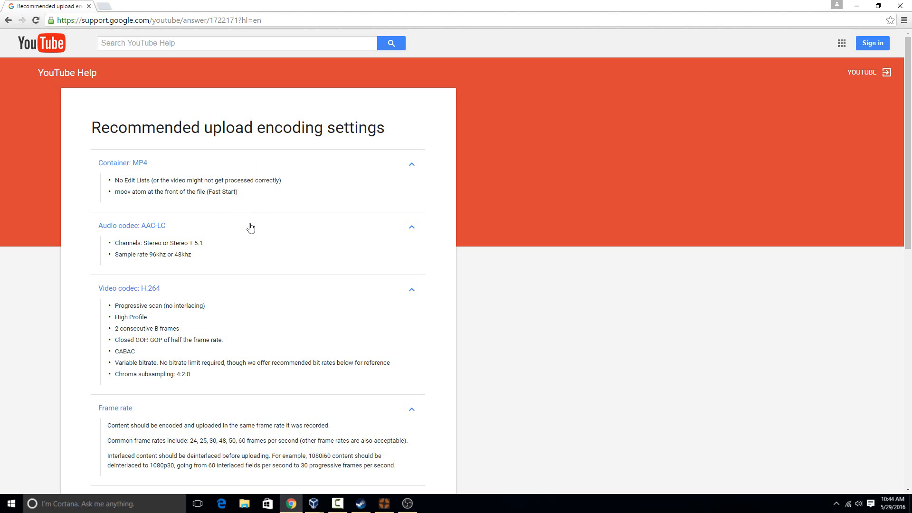
mouse_move(463, 250)
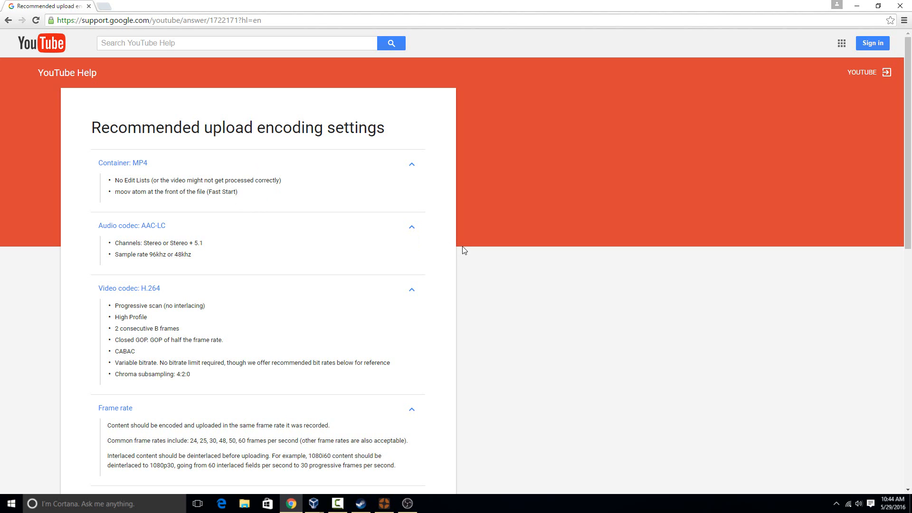
mouse_move(344, 183)
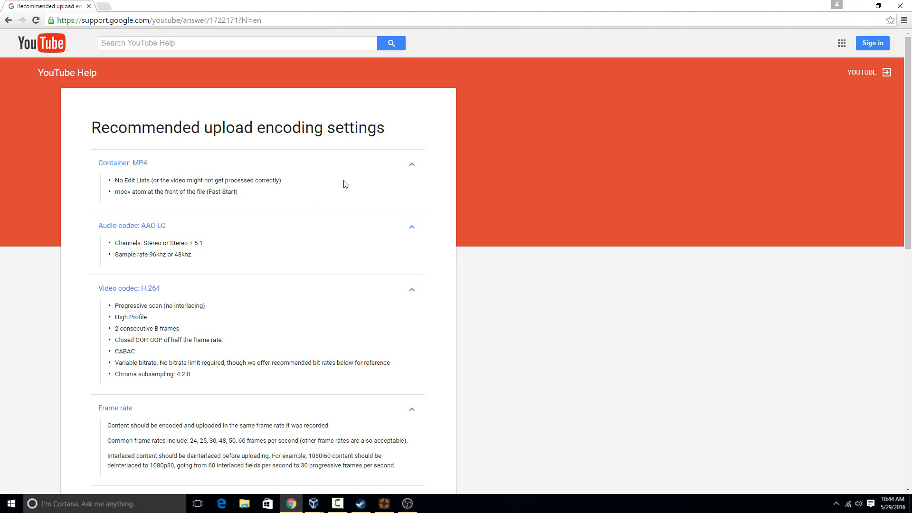
mouse_move(424, 306)
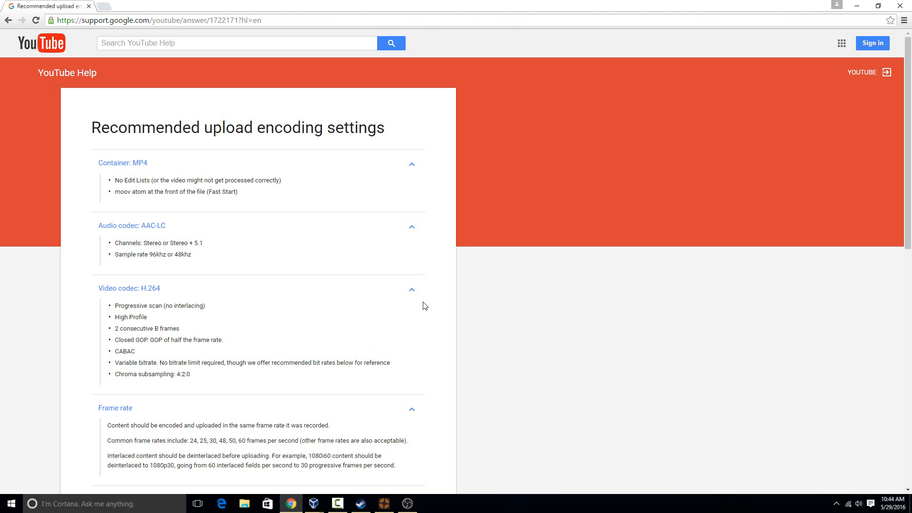
mouse_move(421, 246)
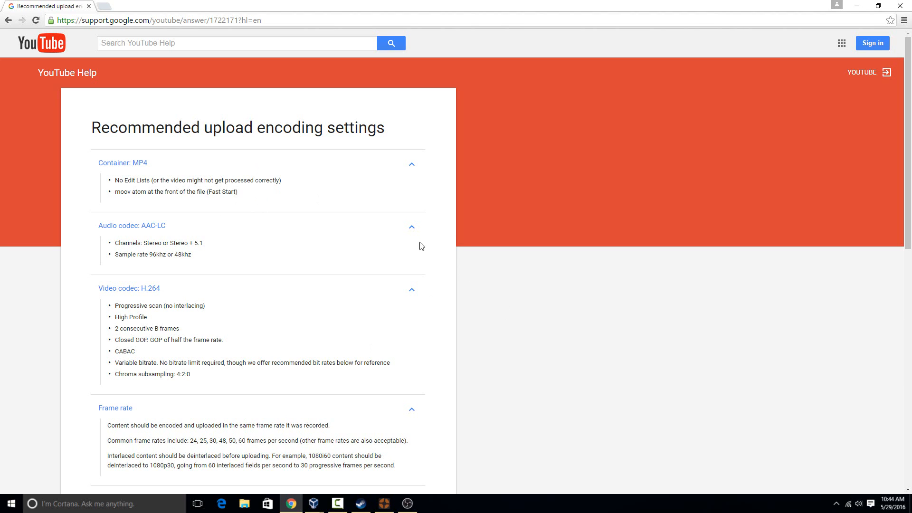
mouse_move(151, 167)
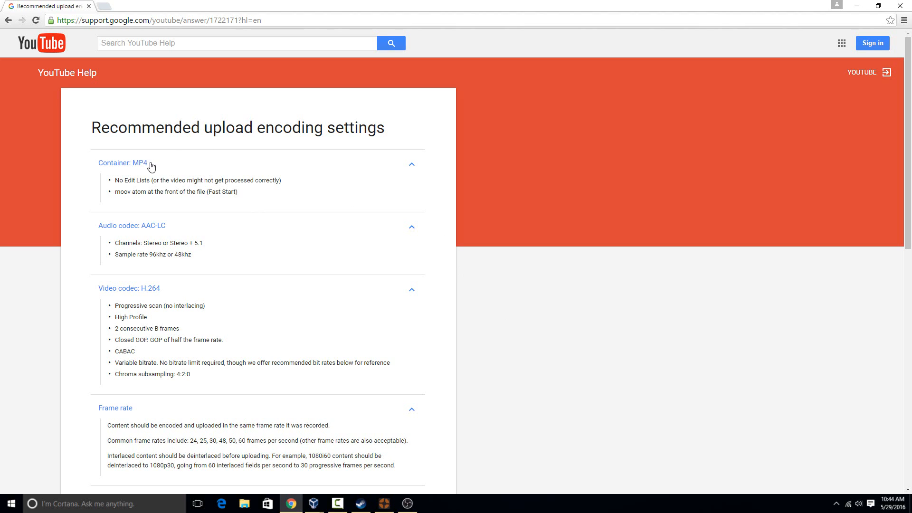
mouse_move(148, 169)
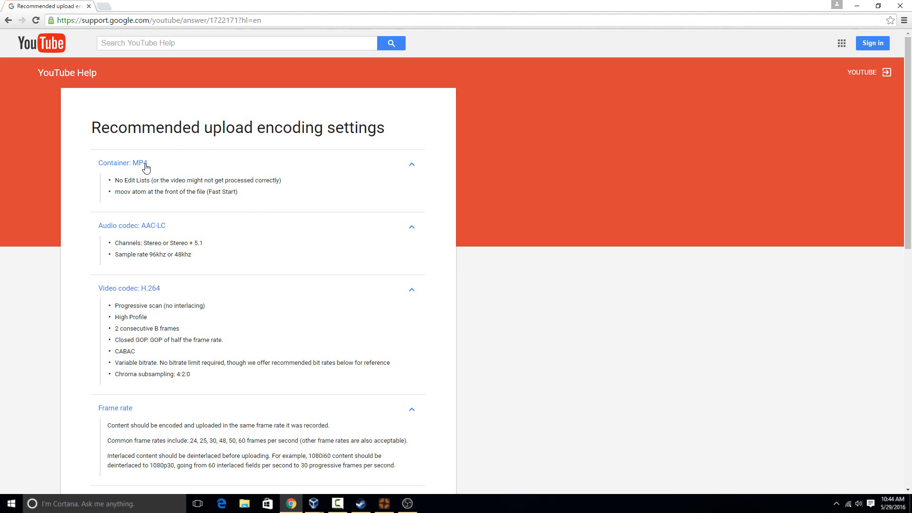
mouse_move(160, 227)
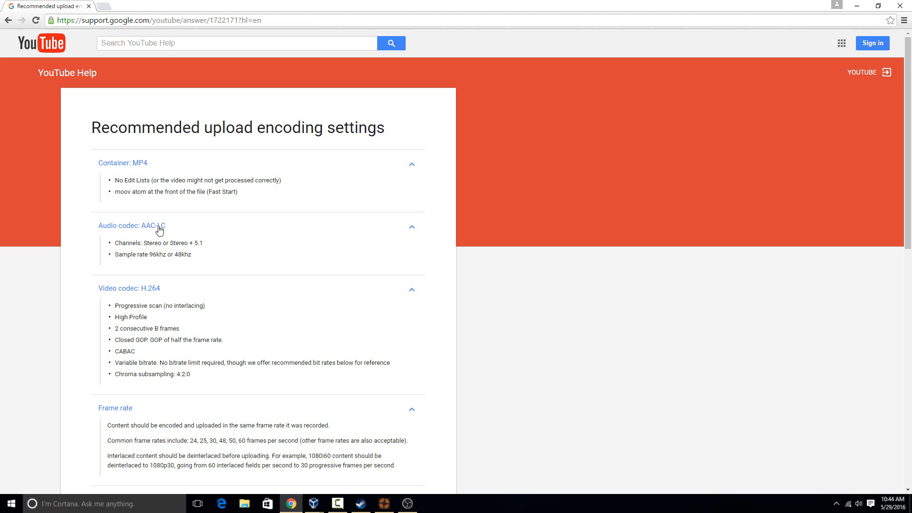
Step: Scroll through the YouTube article's container, audio codec, video codec and frame rate sections
scroll(down, 3)
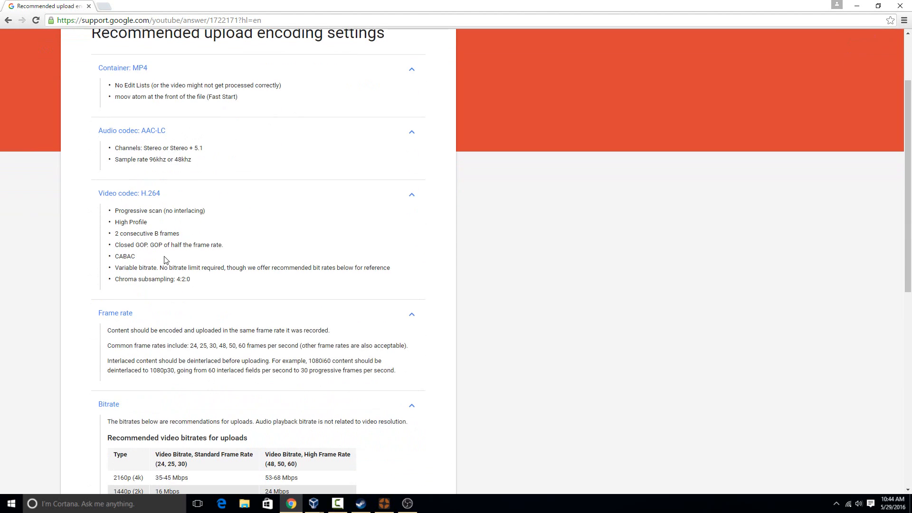
mouse_move(209, 248)
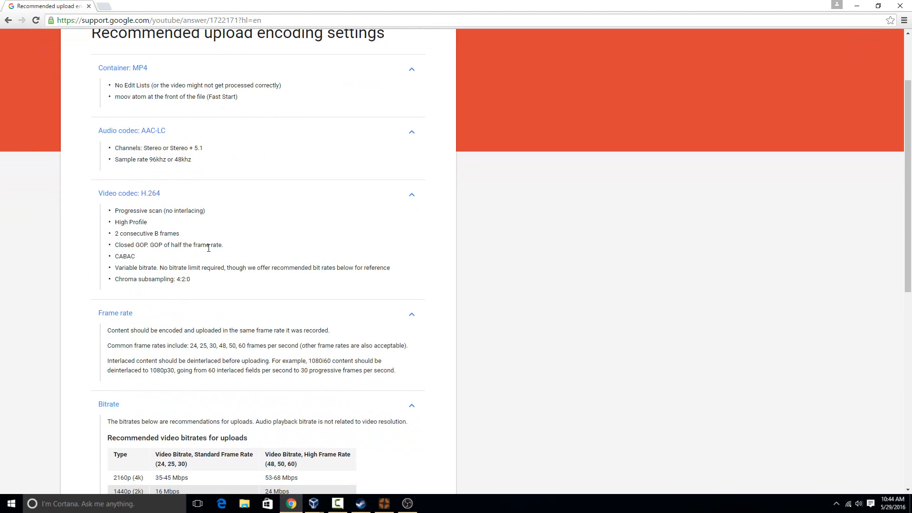
scroll(down, 3)
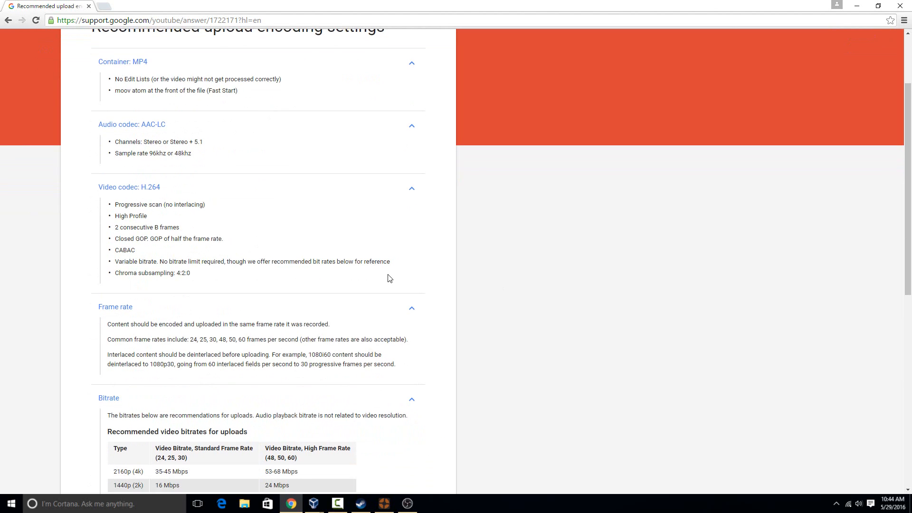
scroll(down, 3)
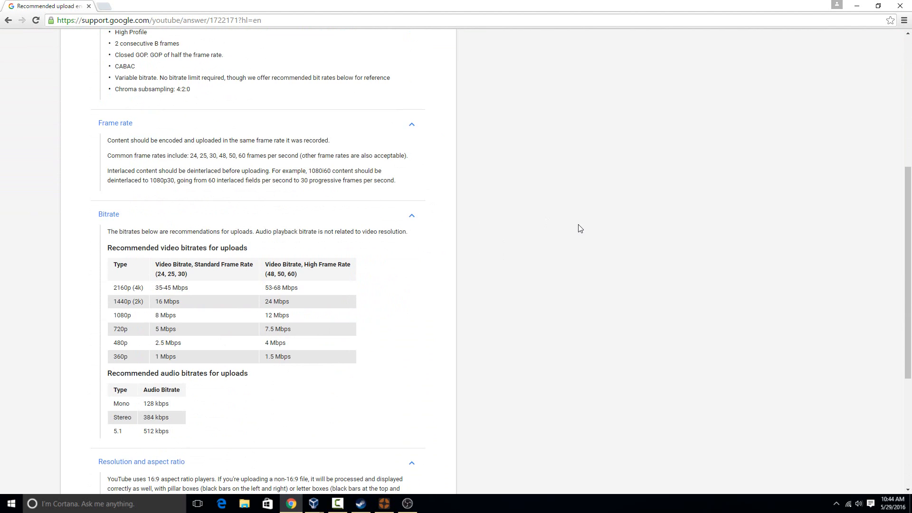
scroll(down, 3)
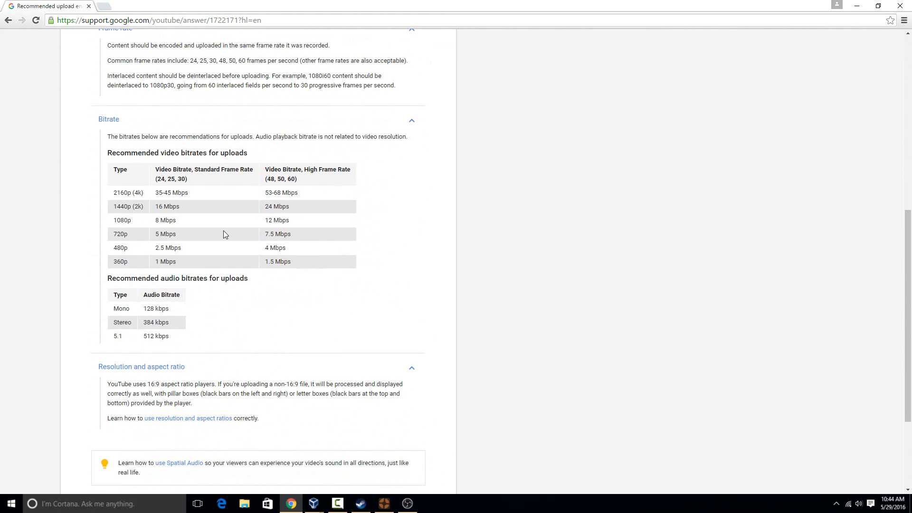
mouse_move(530, 294)
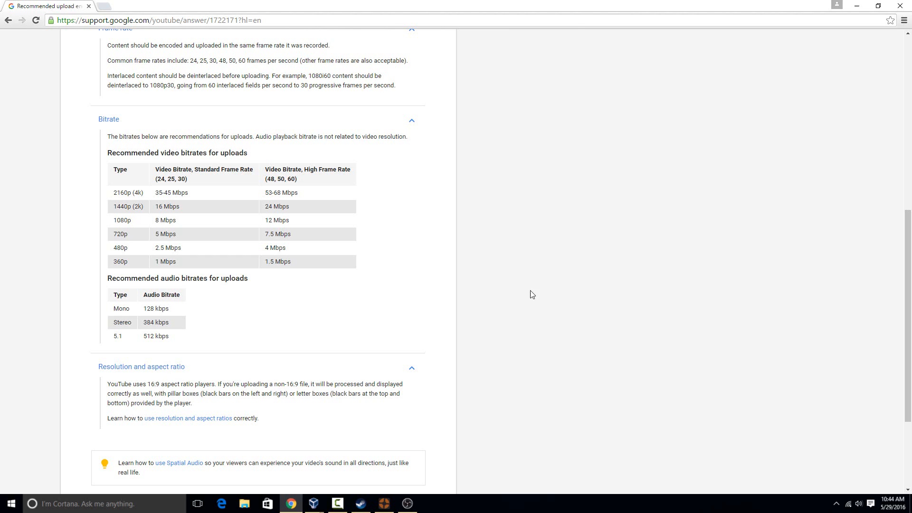
scroll(down, 3)
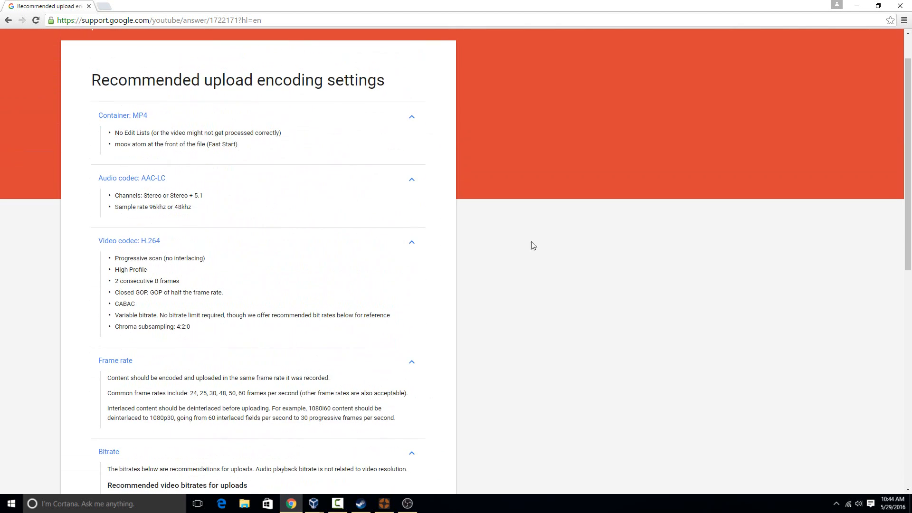
mouse_move(561, 382)
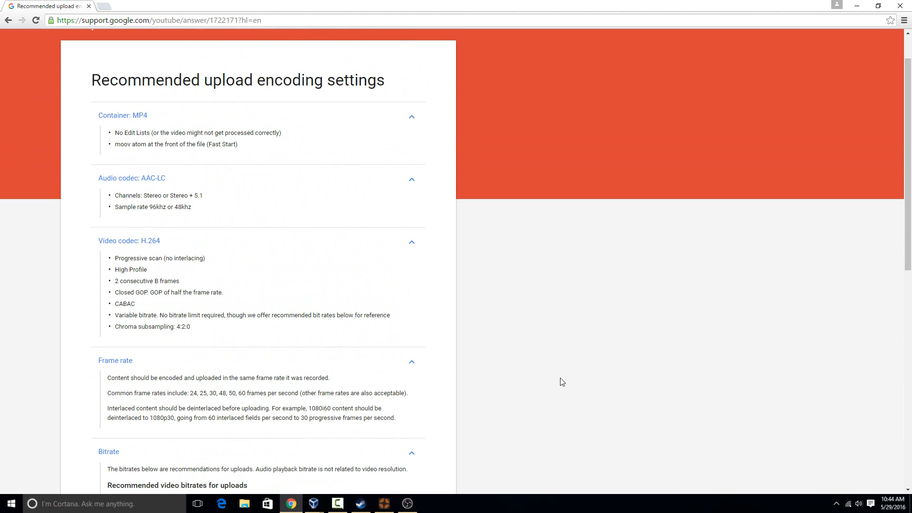
mouse_move(450, 444)
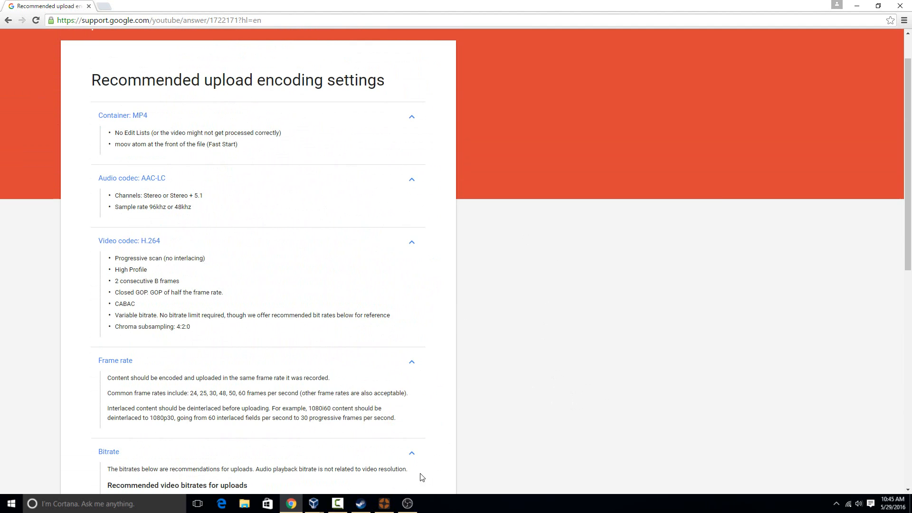
Step: Check OBS Video settings show base and output resolution 1920x1080 at 30 FPS
click(407, 503)
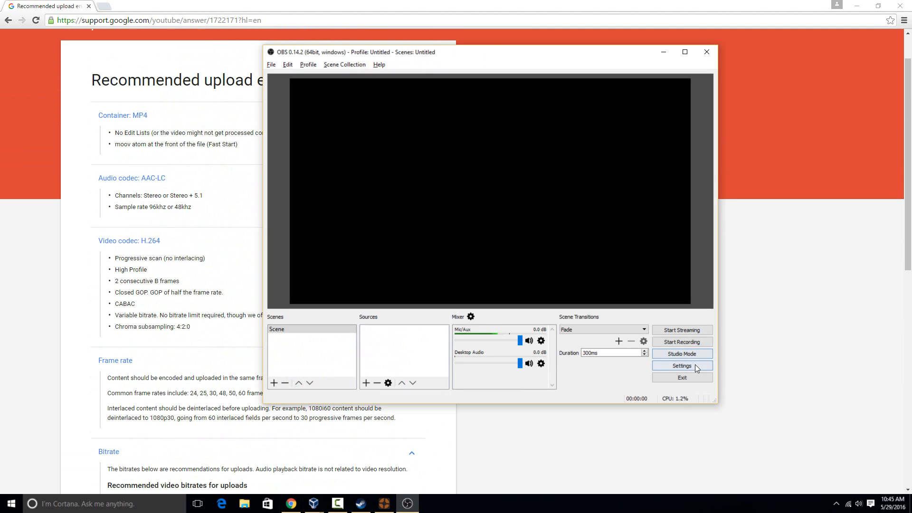
click(682, 365)
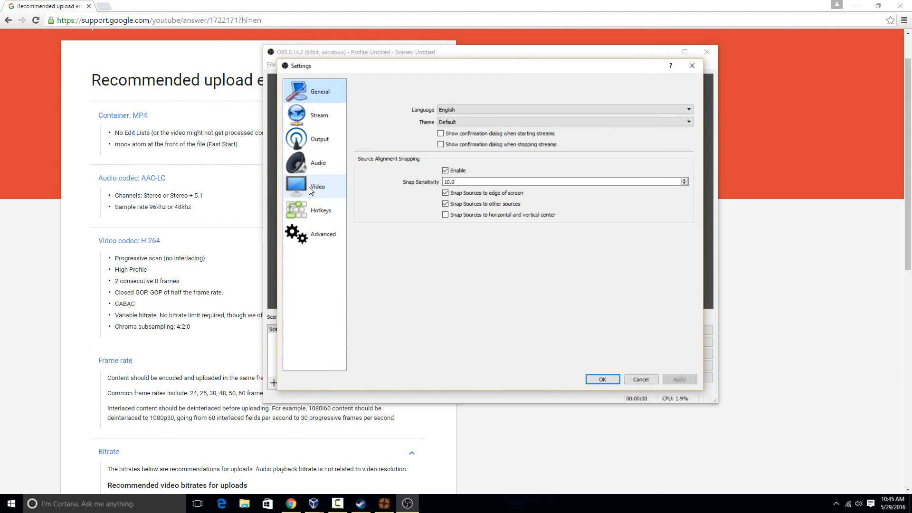
click(317, 186)
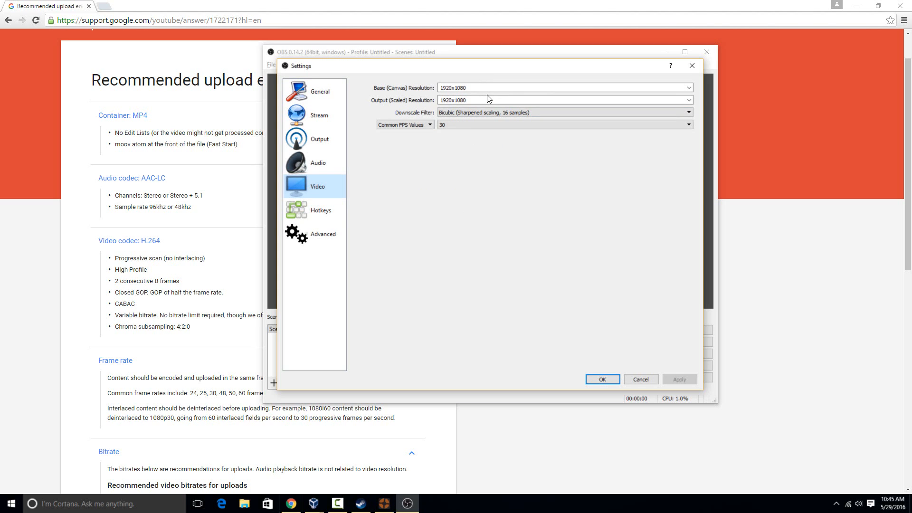
click(526, 87)
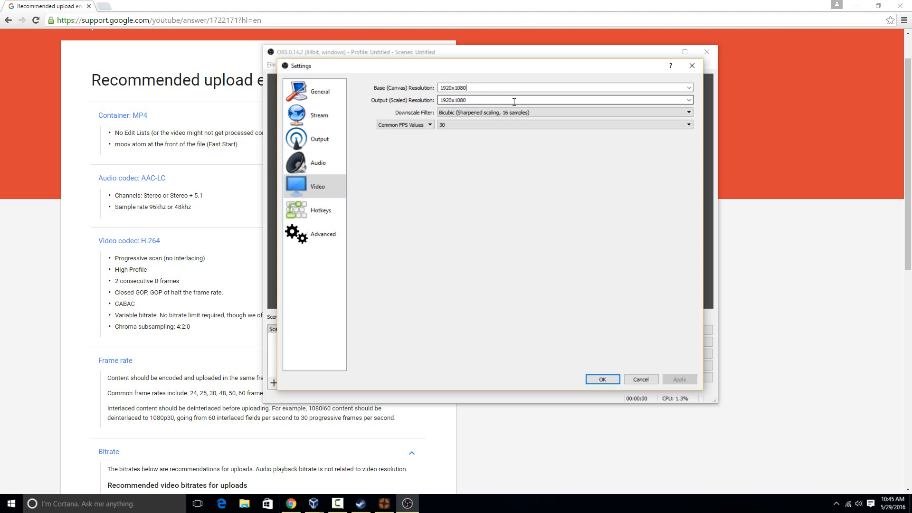
click(563, 112)
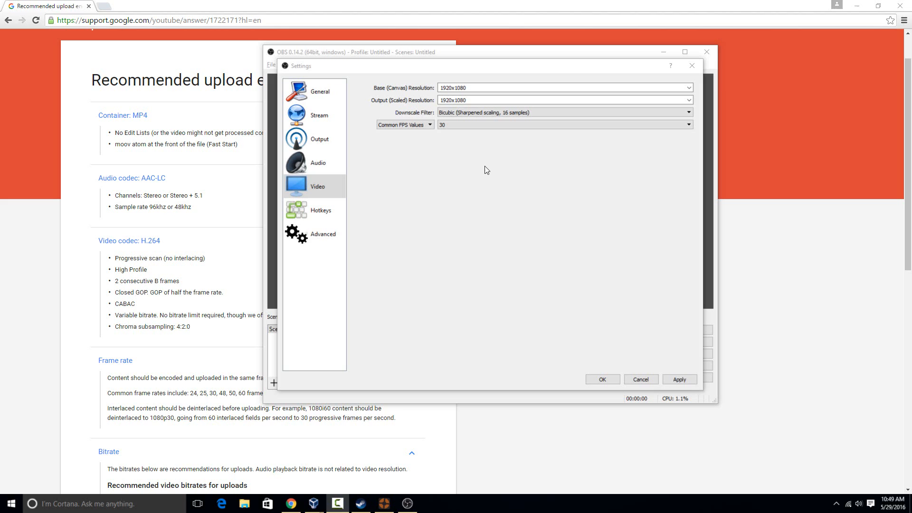
Step: Set OBS Output mode to Advanced with recording type Custom Output (FFmpeg)
click(320, 139)
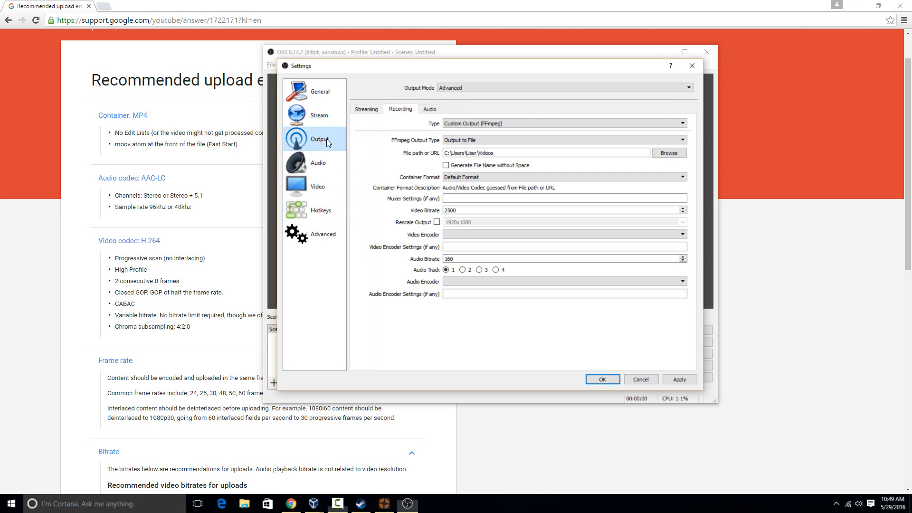
click(564, 87)
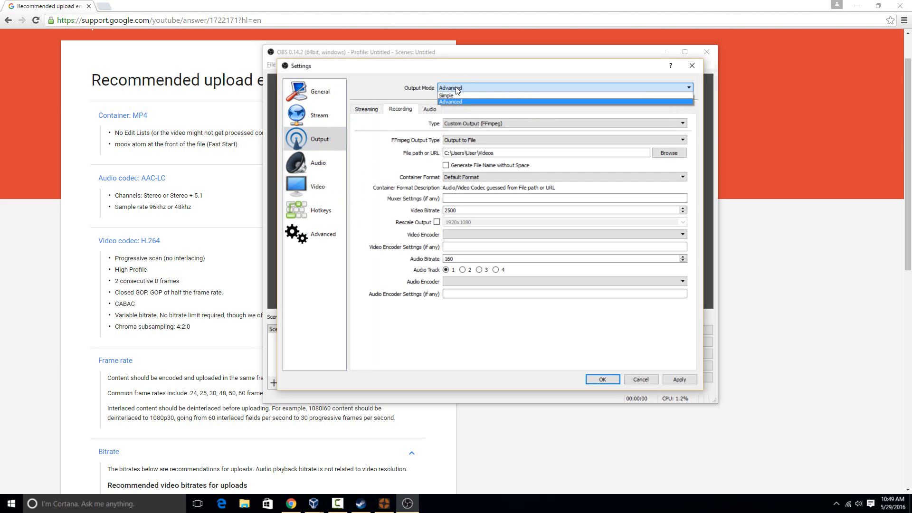
mouse_move(402, 84)
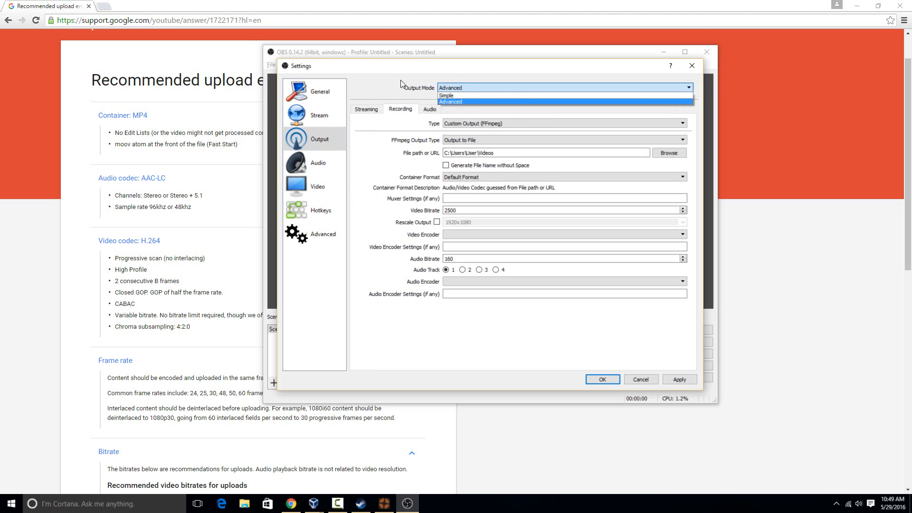
click(450, 102)
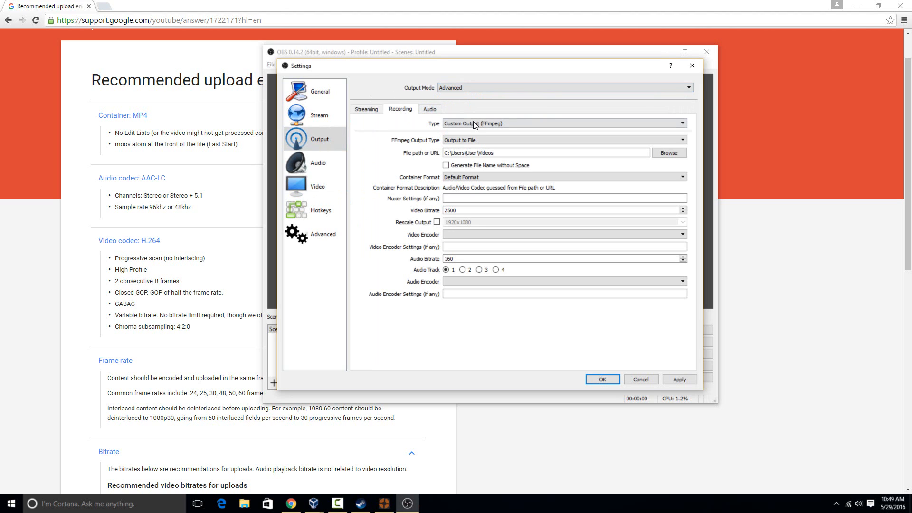
click(564, 123)
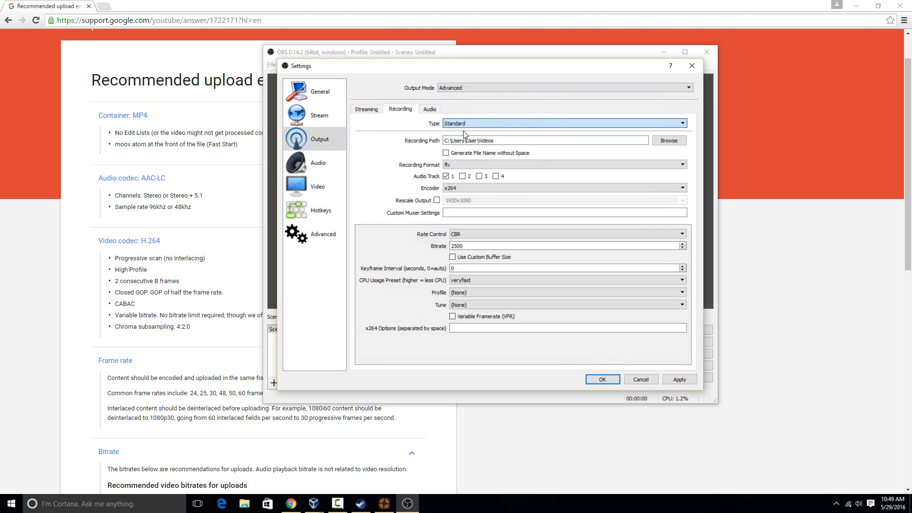
click(564, 123)
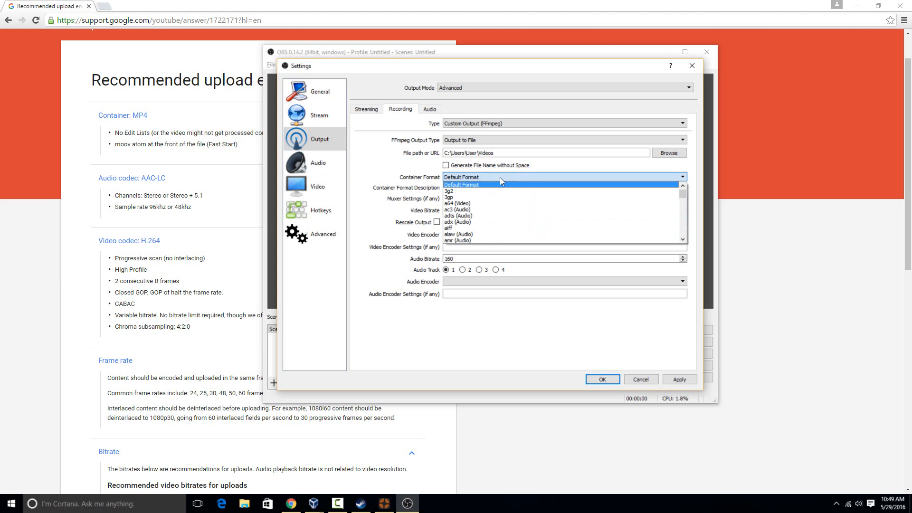
scroll(down, 3)
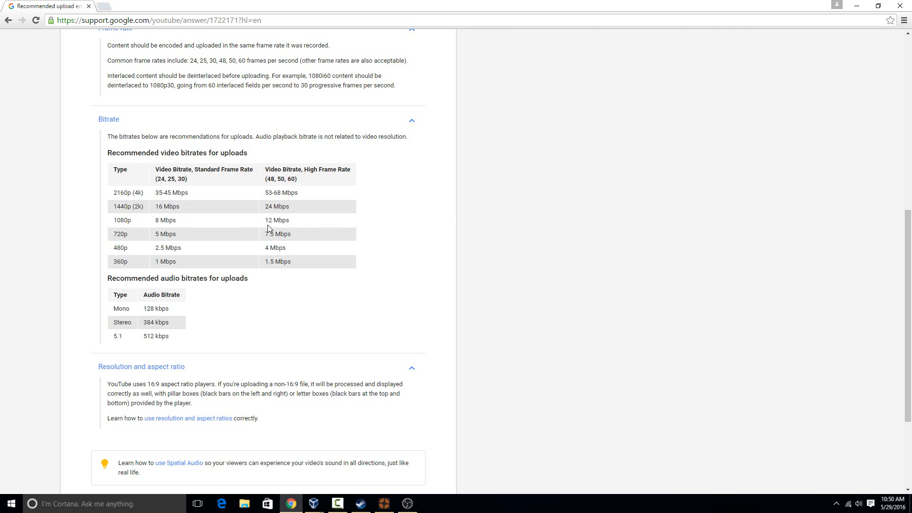
mouse_move(122, 216)
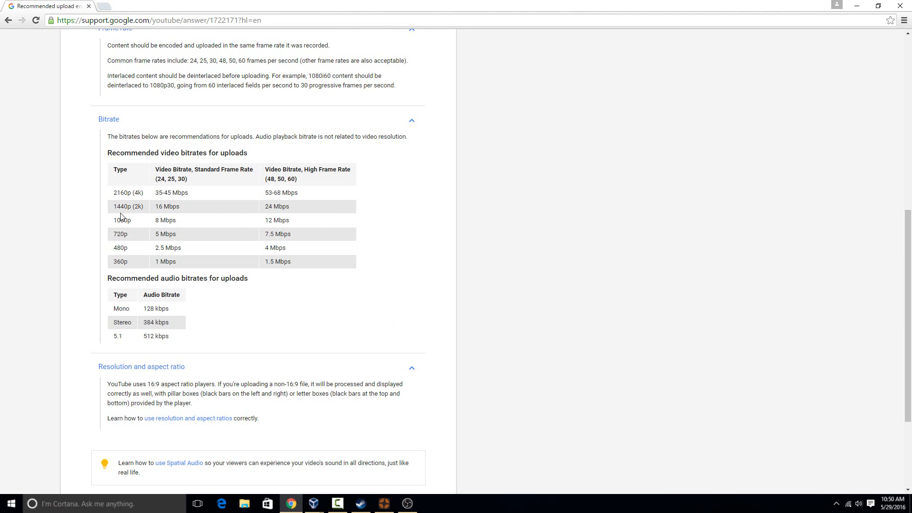
mouse_move(180, 233)
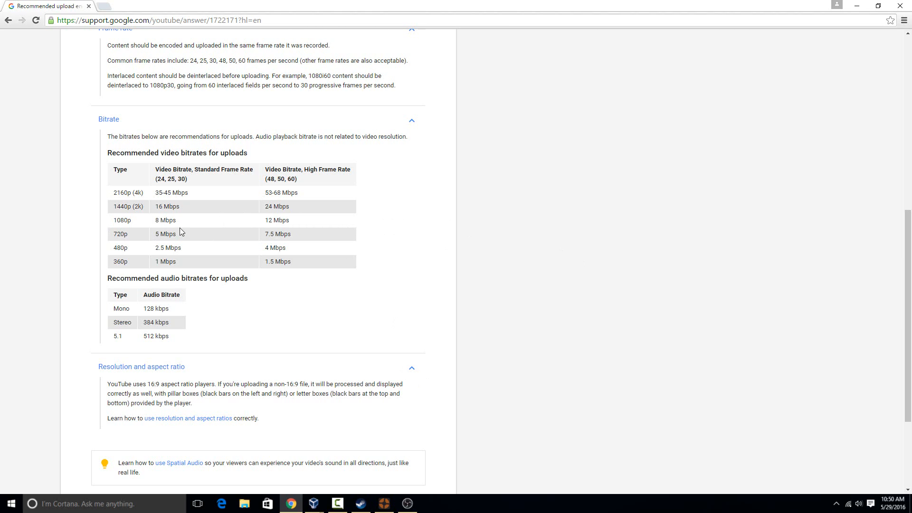
mouse_move(183, 194)
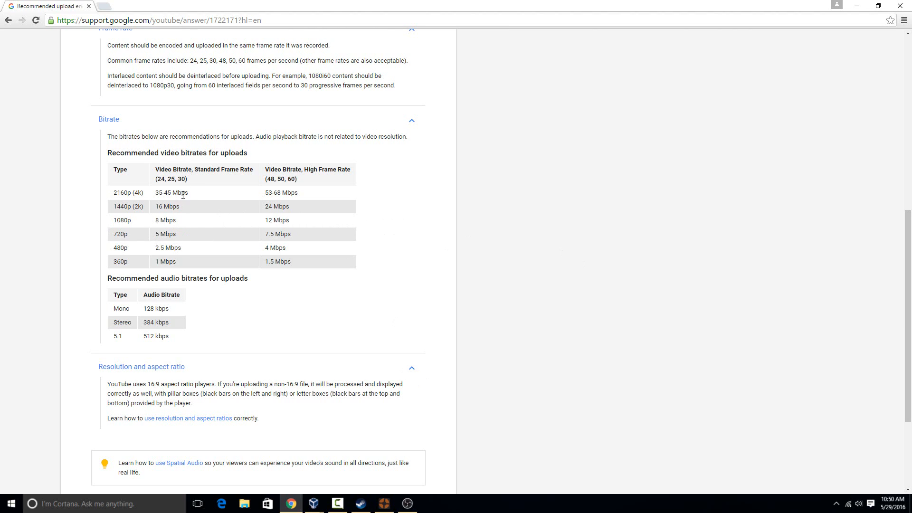
mouse_move(232, 257)
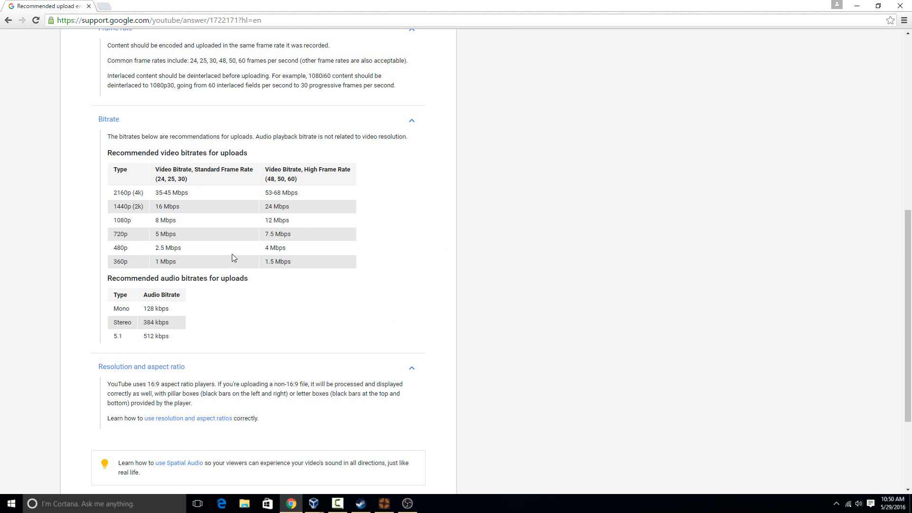
mouse_move(324, 199)
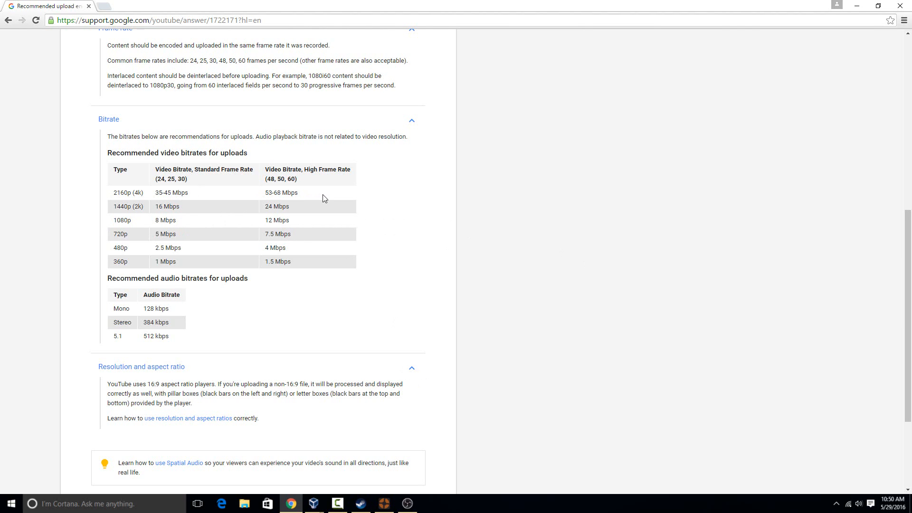
mouse_move(262, 243)
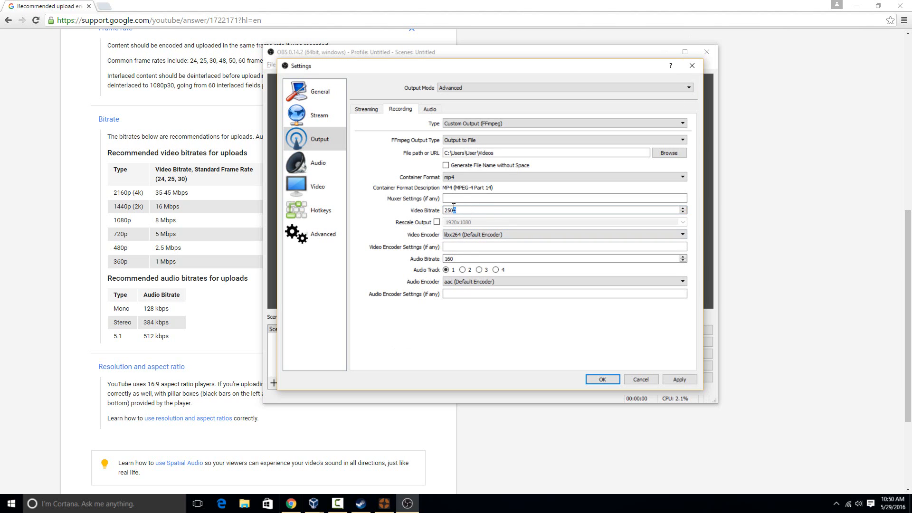
Step: Set recording video bitrate 12000 and audio bitrate 384 with the aac encoder, then apply
triple_click(561, 210)
text(12000)
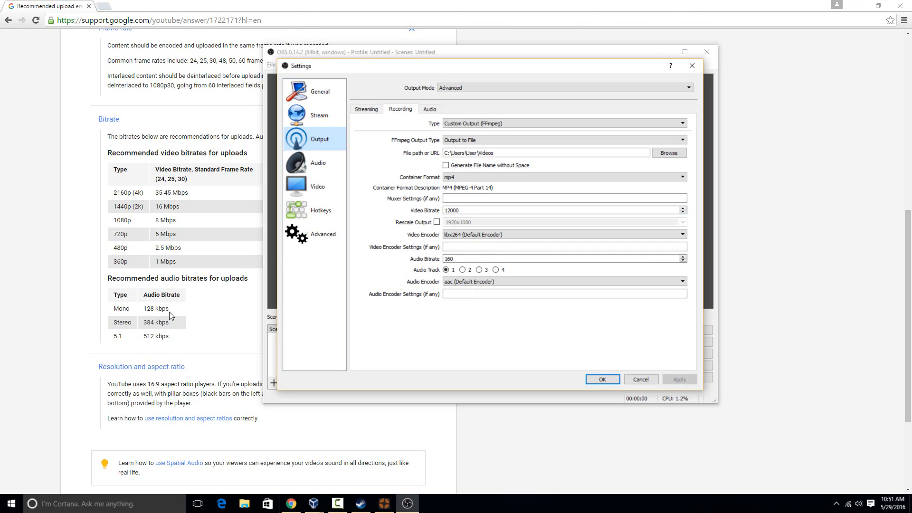
mouse_move(139, 324)
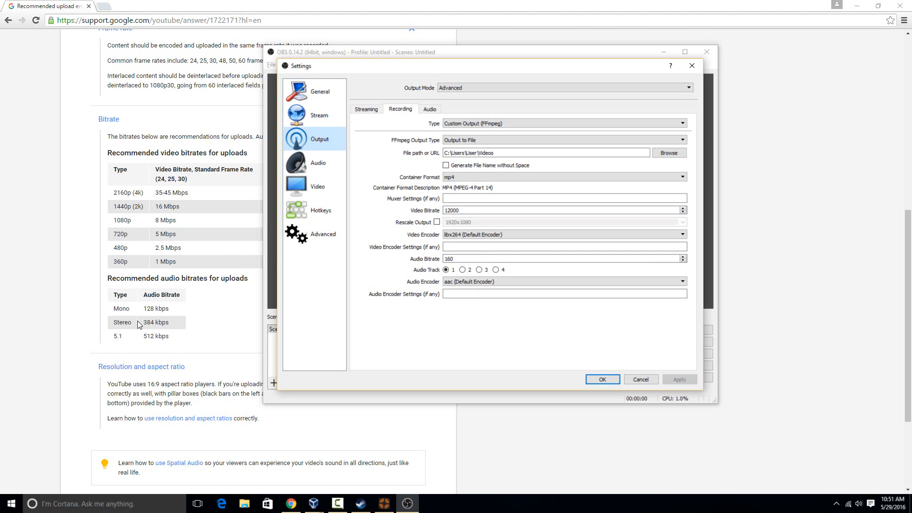
mouse_move(391, 229)
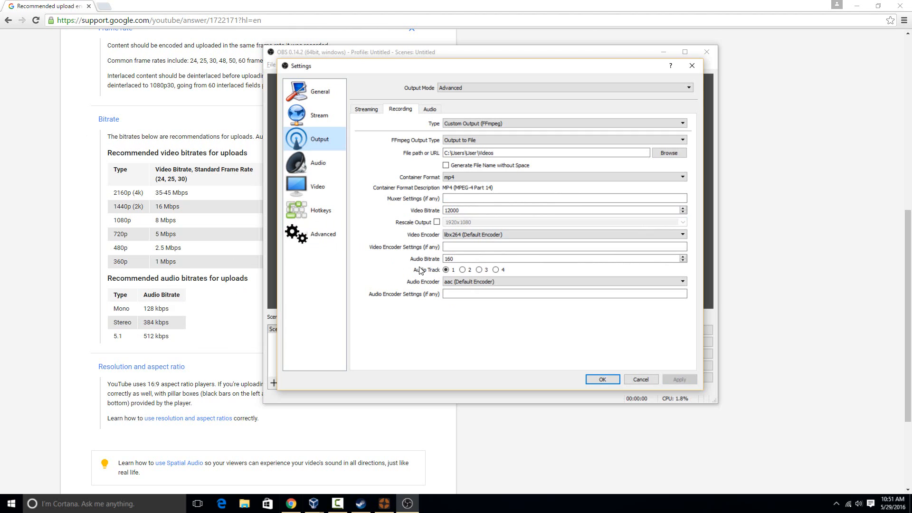
click(545, 258)
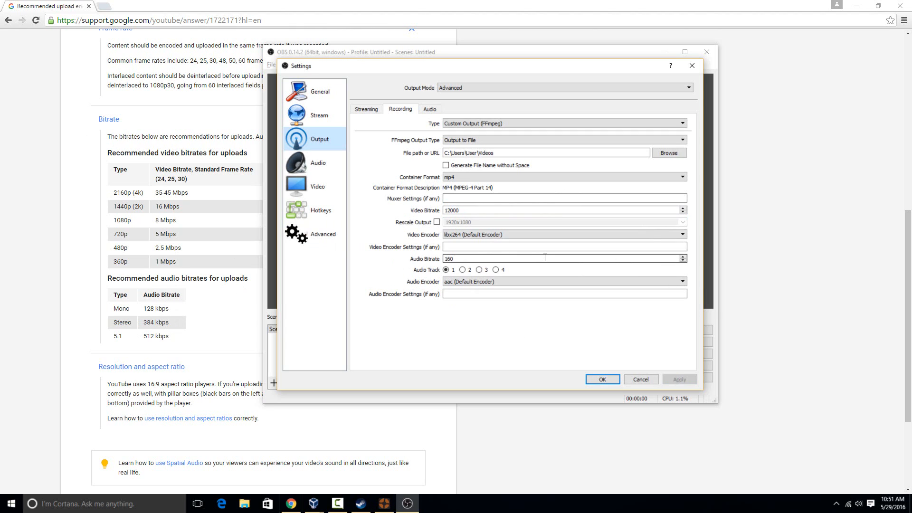
text(3)
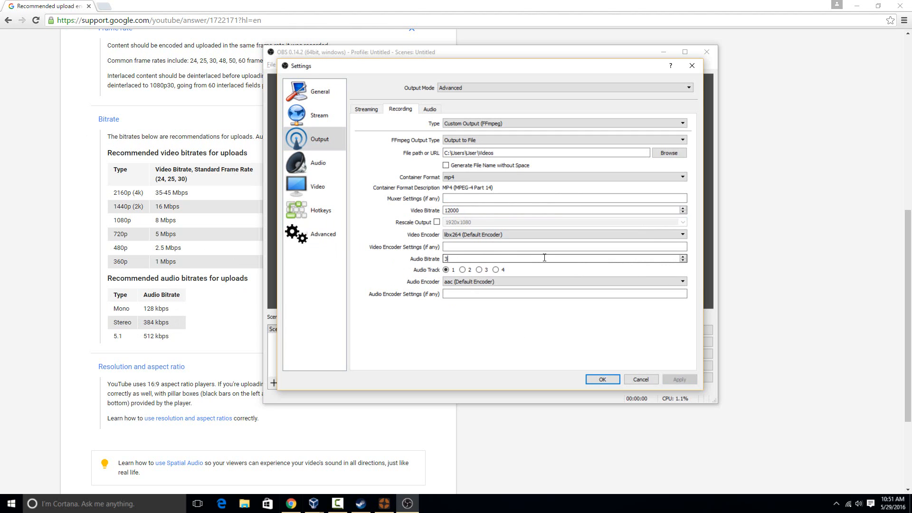
text(84)
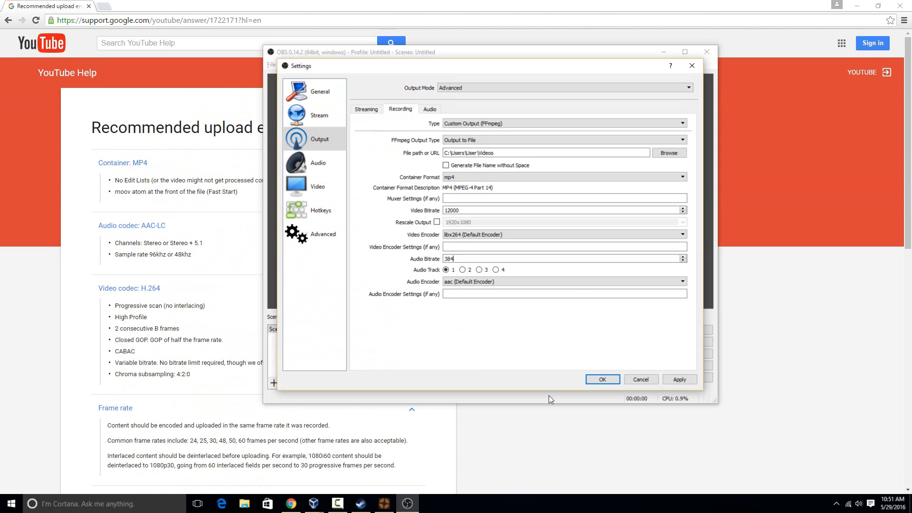
click(563, 281)
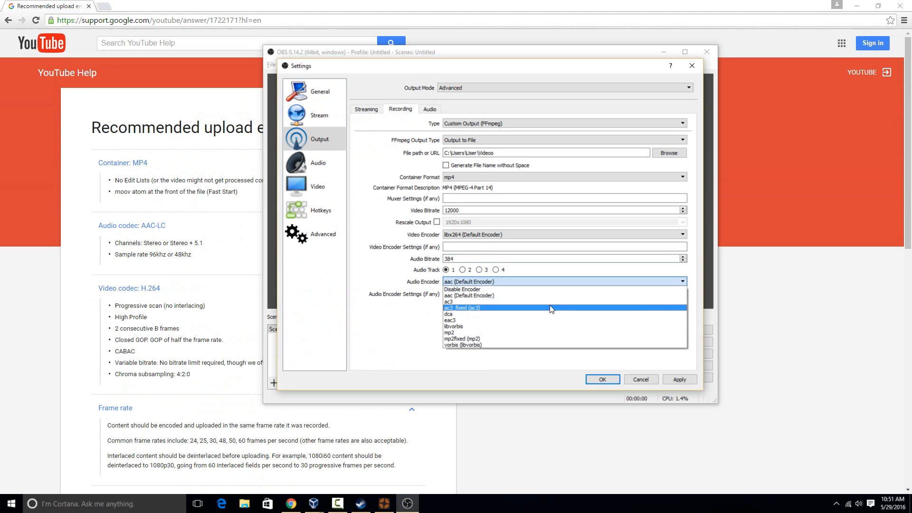
click(468, 296)
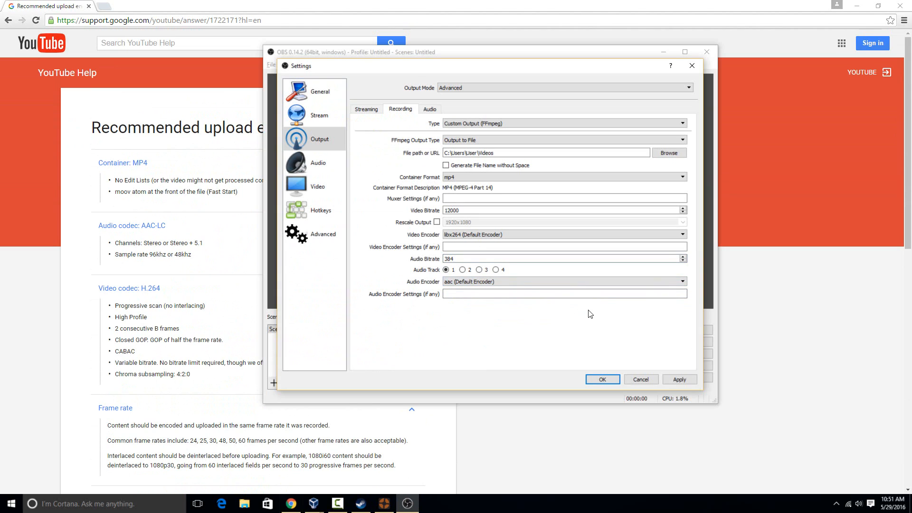
mouse_move(670, 403)
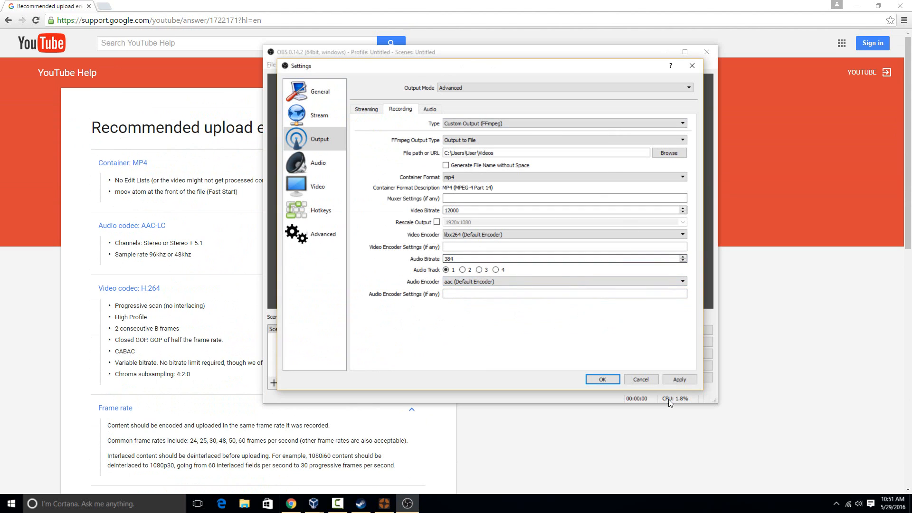
click(603, 379)
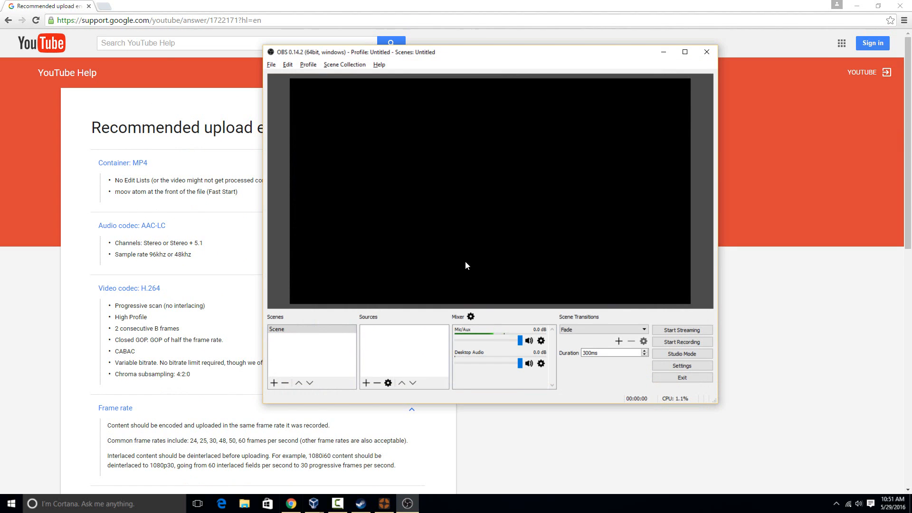
mouse_move(493, 300)
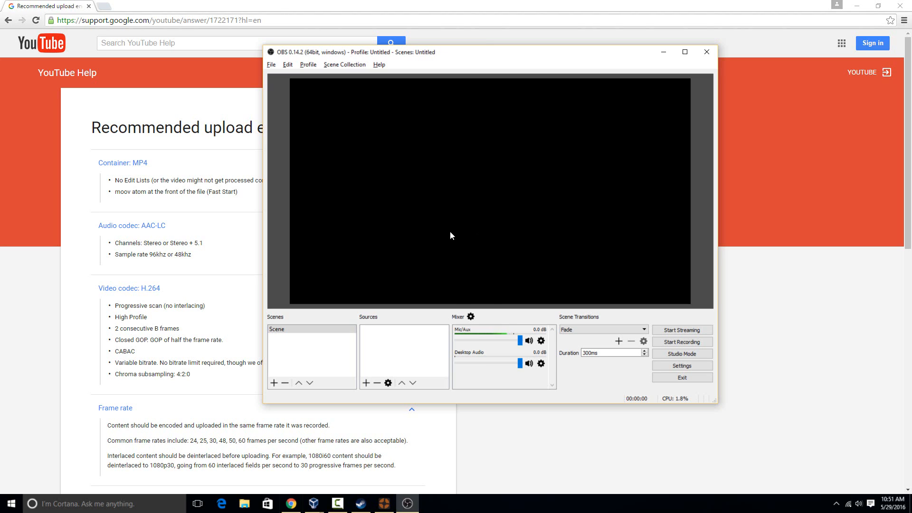
mouse_move(343, 203)
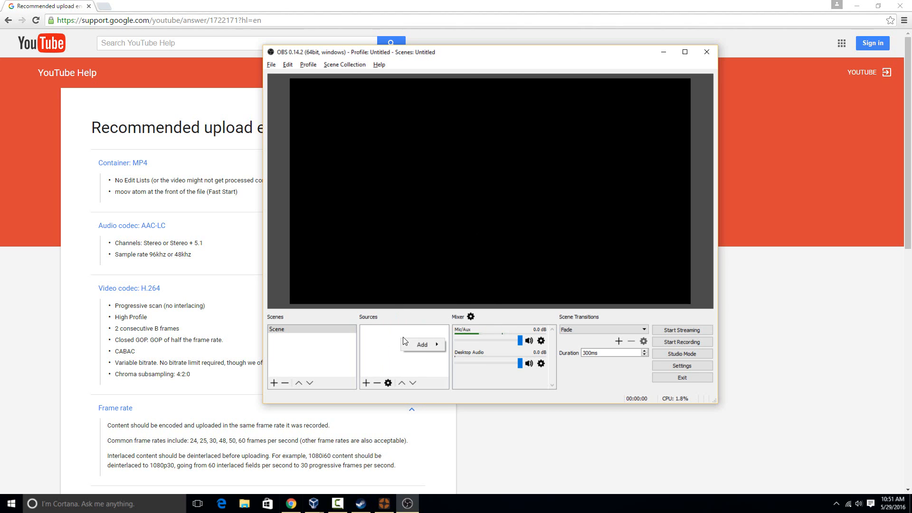
Step: Create a new Game Capture source in the scene
click(421, 344)
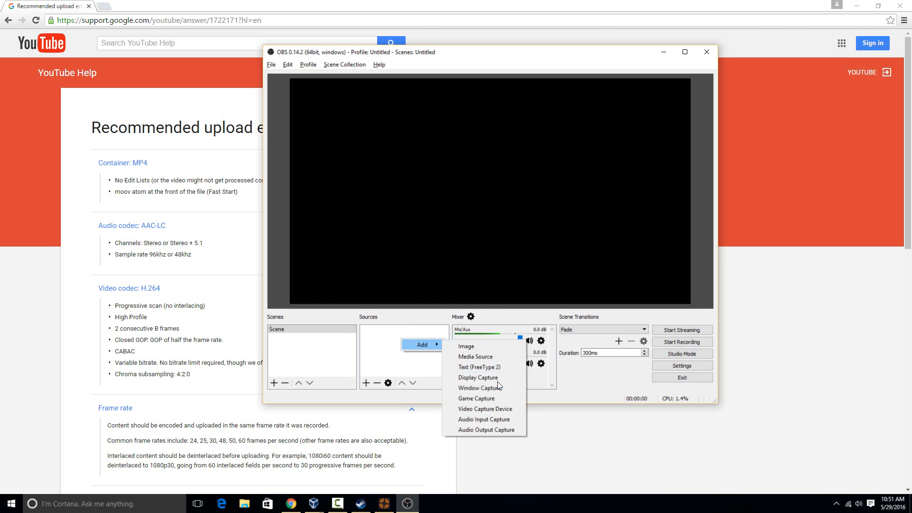
click(476, 398)
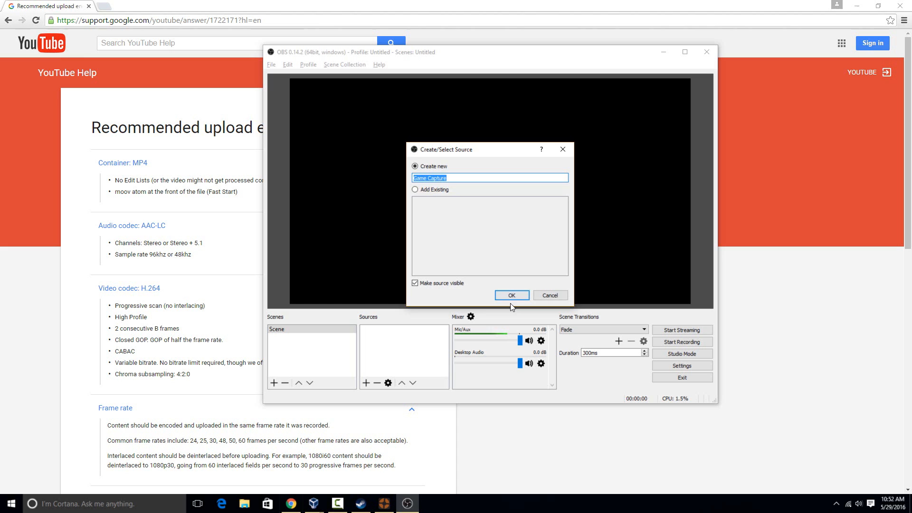
click(511, 294)
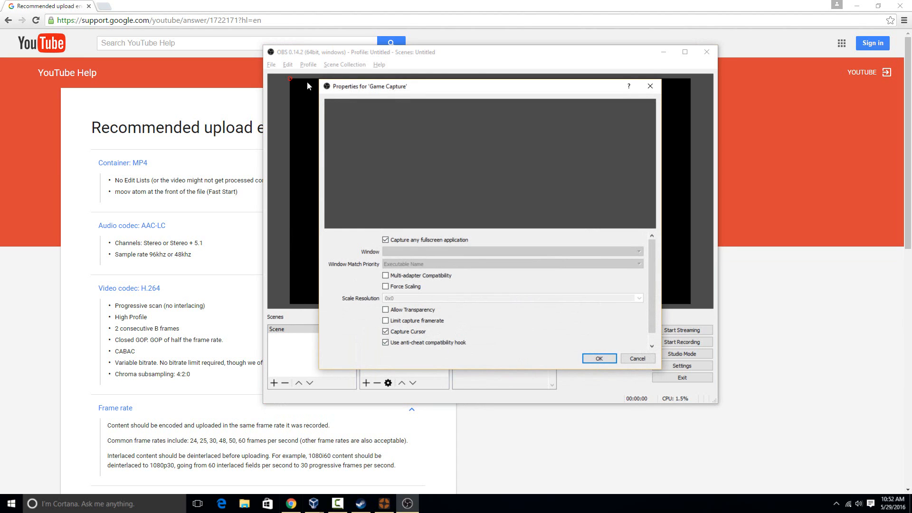
mouse_move(521, 251)
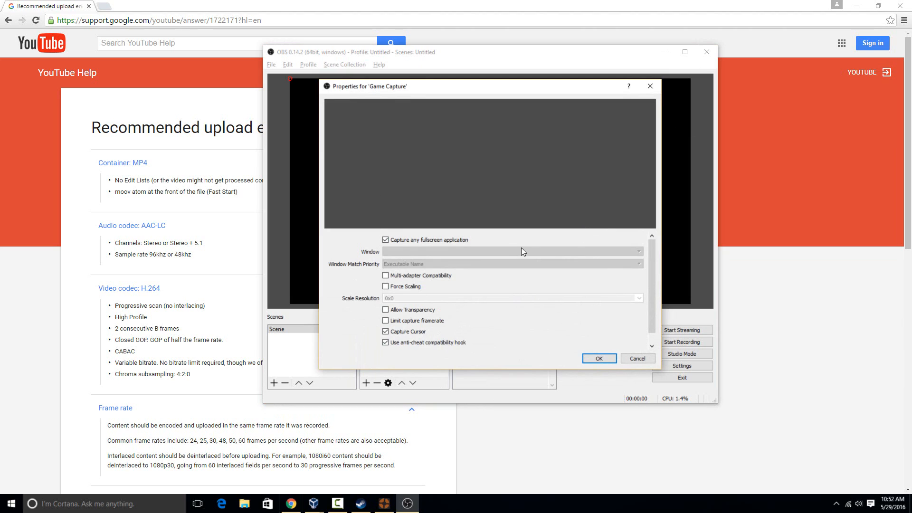
mouse_move(428, 232)
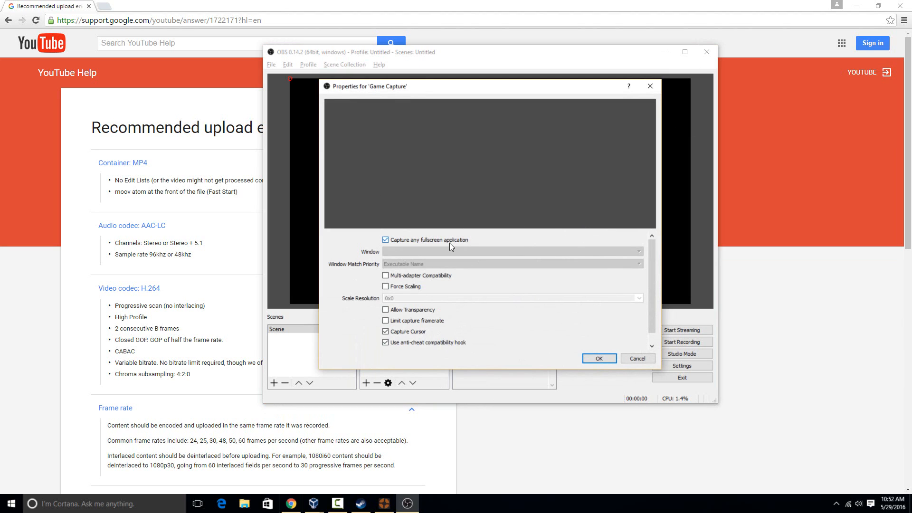
mouse_move(488, 203)
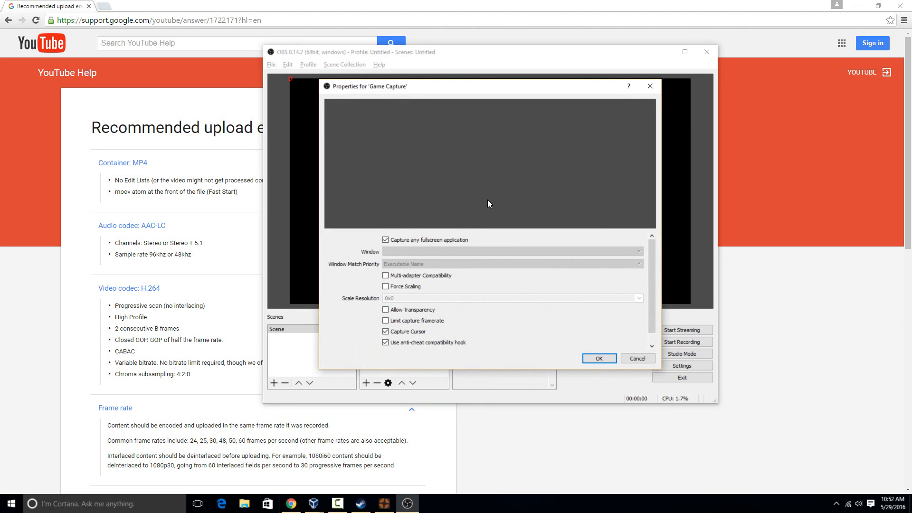
mouse_move(486, 212)
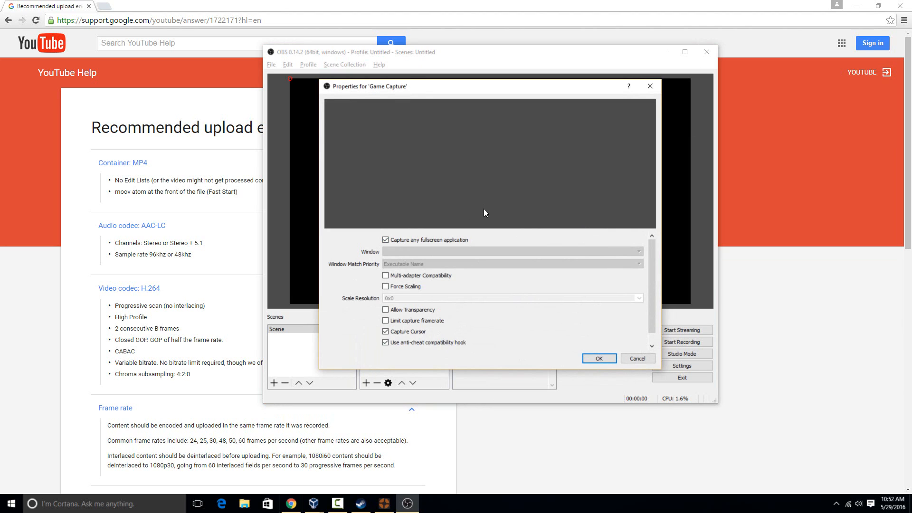
Step: Target the capture at the [hl2.exe]: Team Fortress 2 window instead of any fullscreen application
click(385, 239)
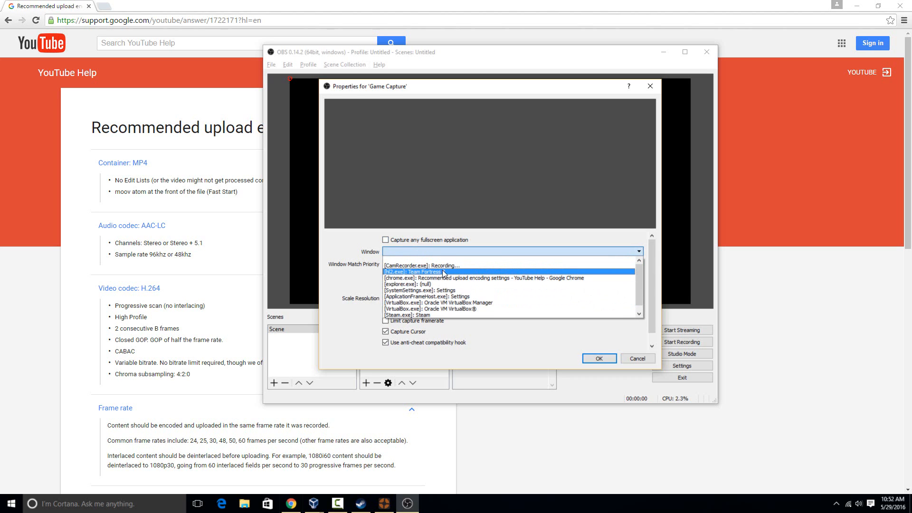
click(415, 272)
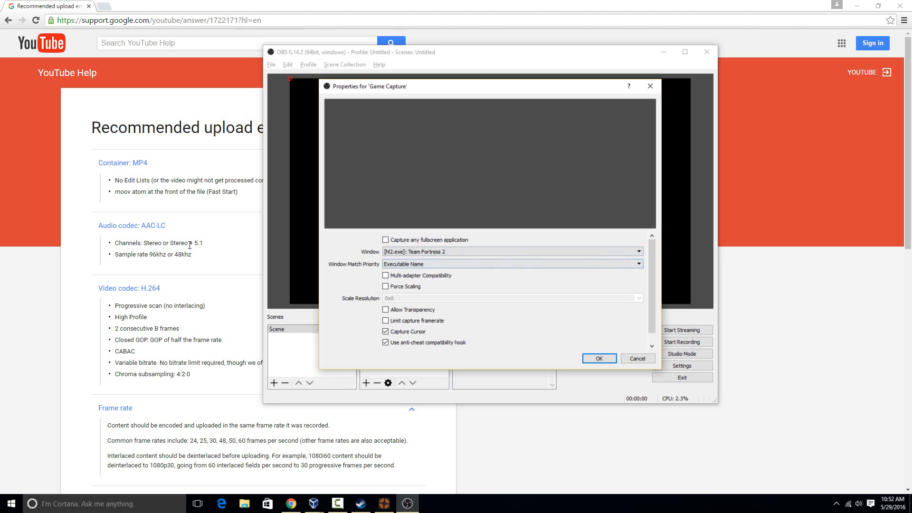
mouse_move(574, 322)
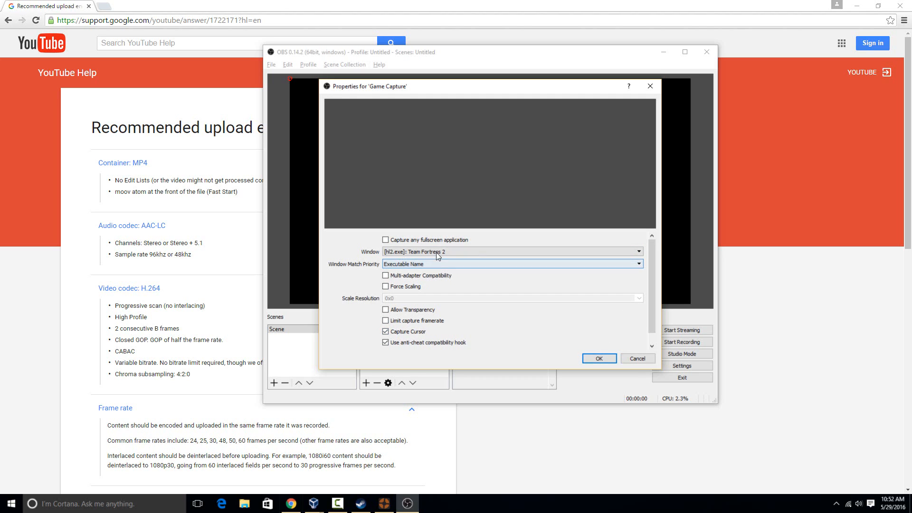
click(599, 358)
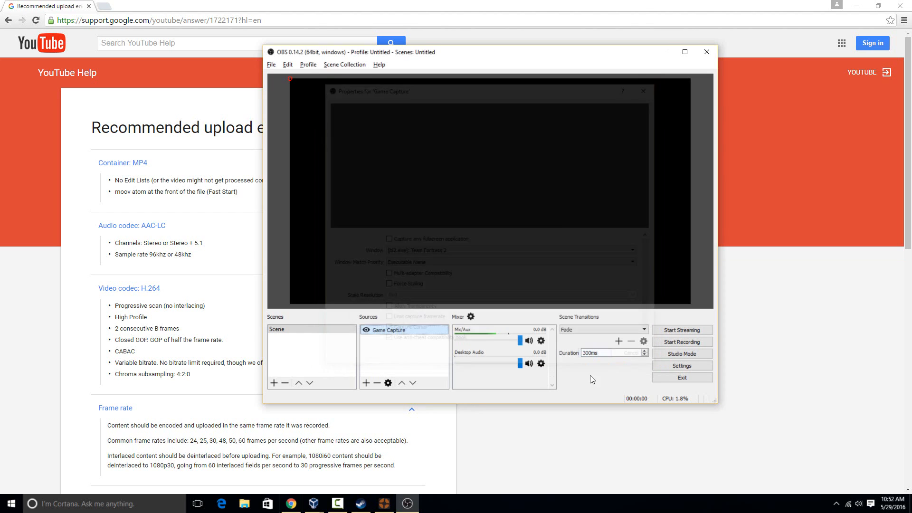
click(644, 91)
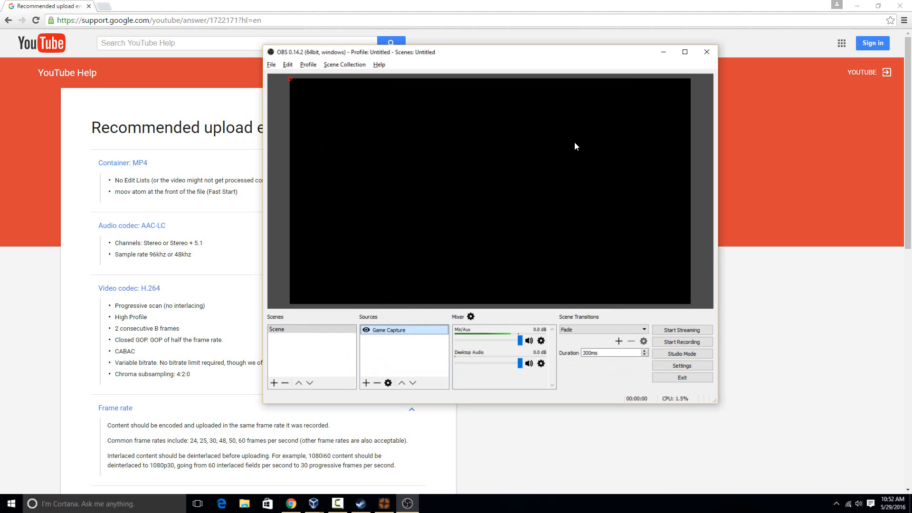
mouse_move(501, 289)
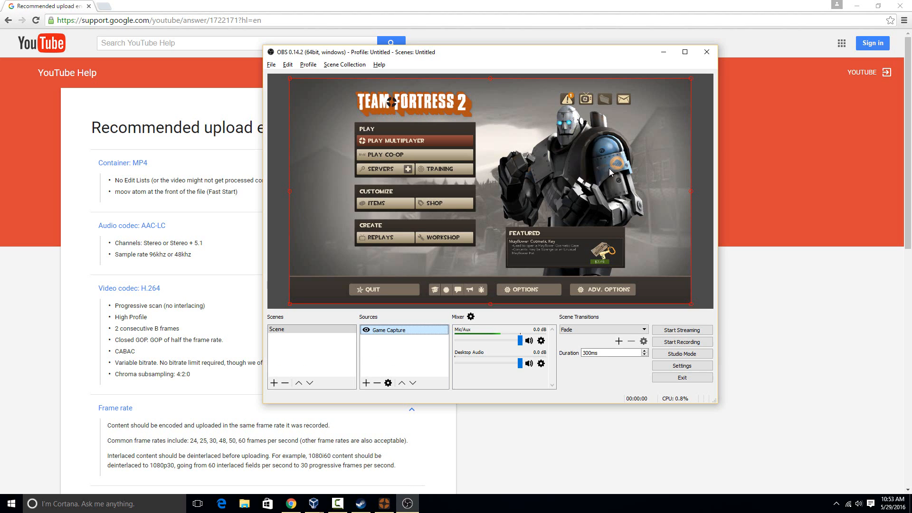
mouse_move(490, 200)
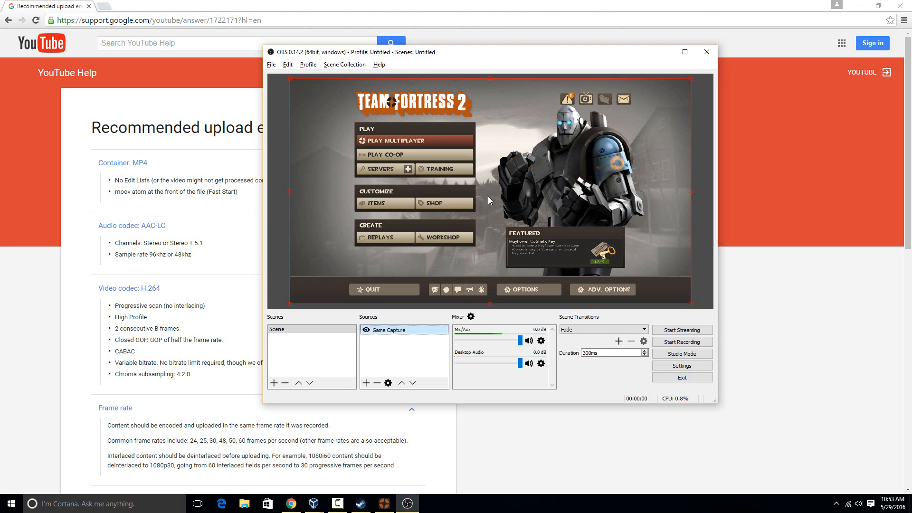
mouse_move(493, 199)
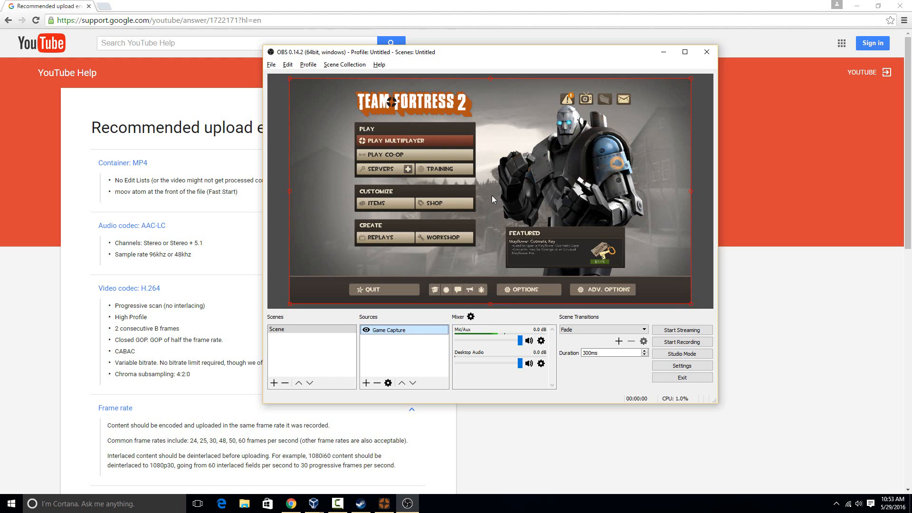
mouse_move(444, 273)
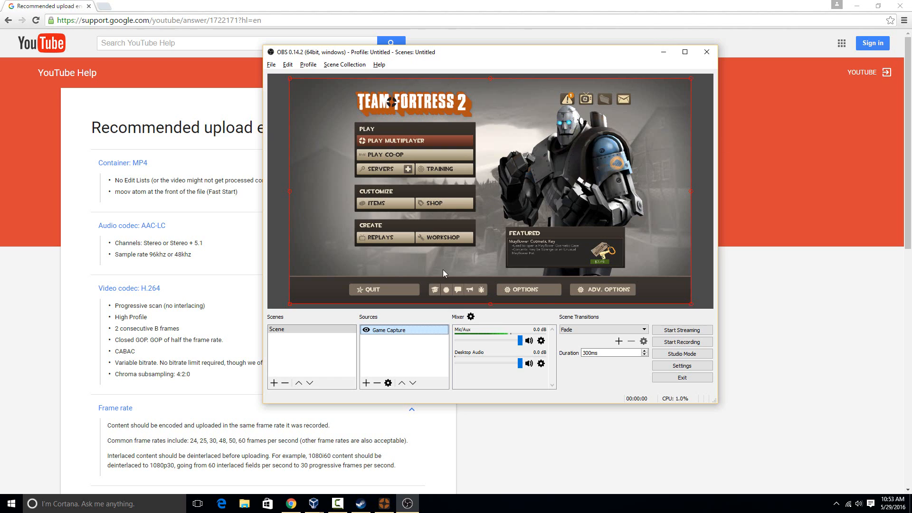
mouse_move(528, 220)
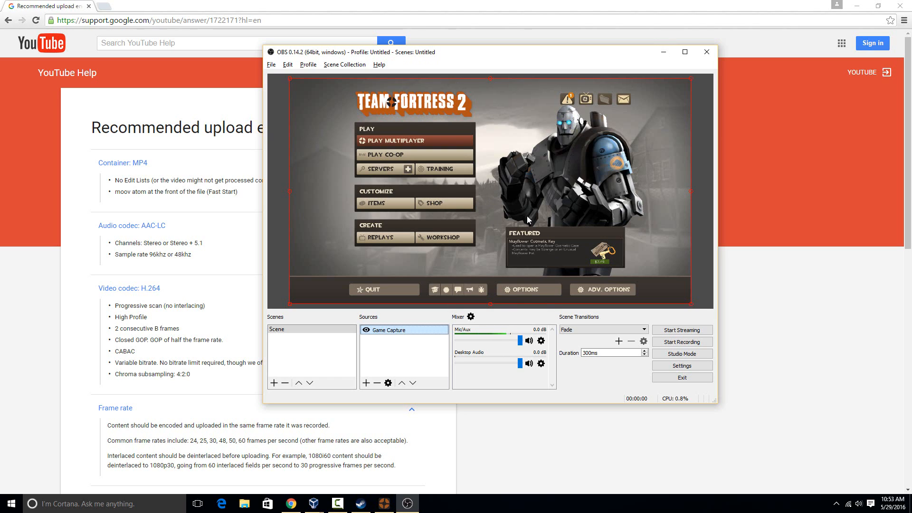
mouse_move(600, 177)
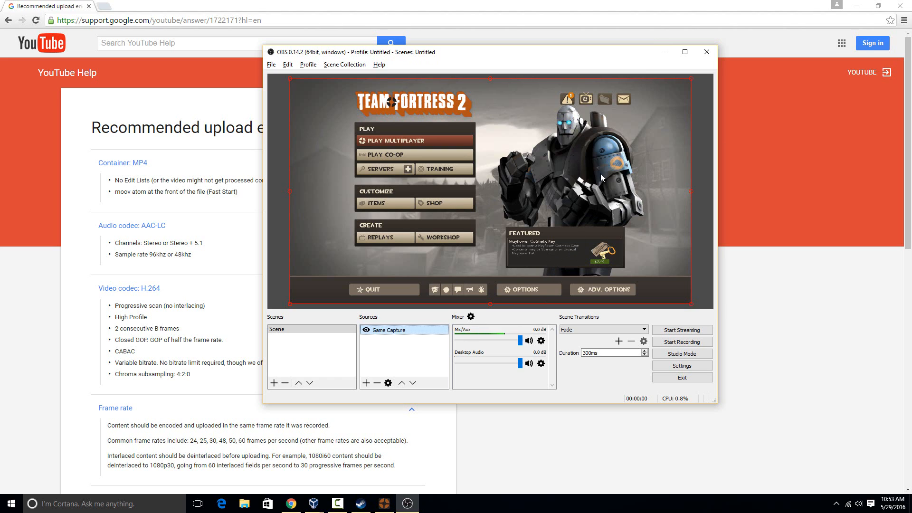
mouse_move(688, 193)
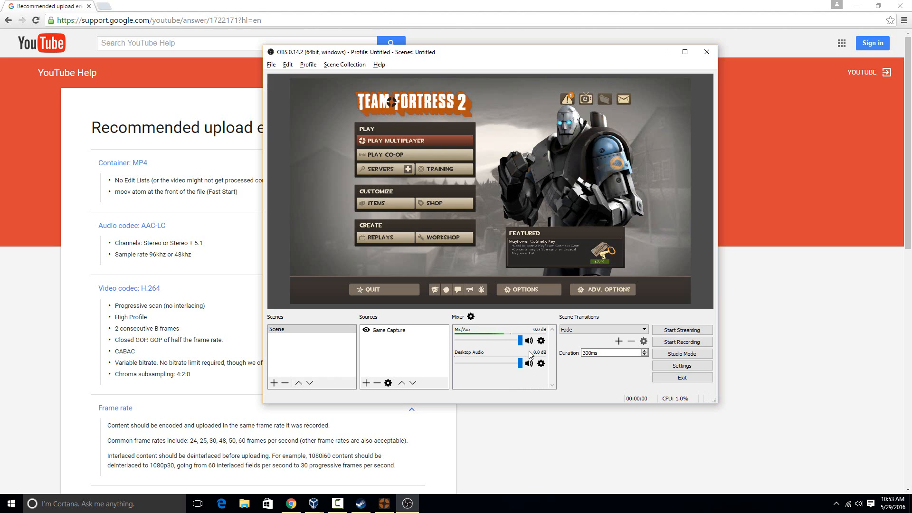
mouse_move(497, 351)
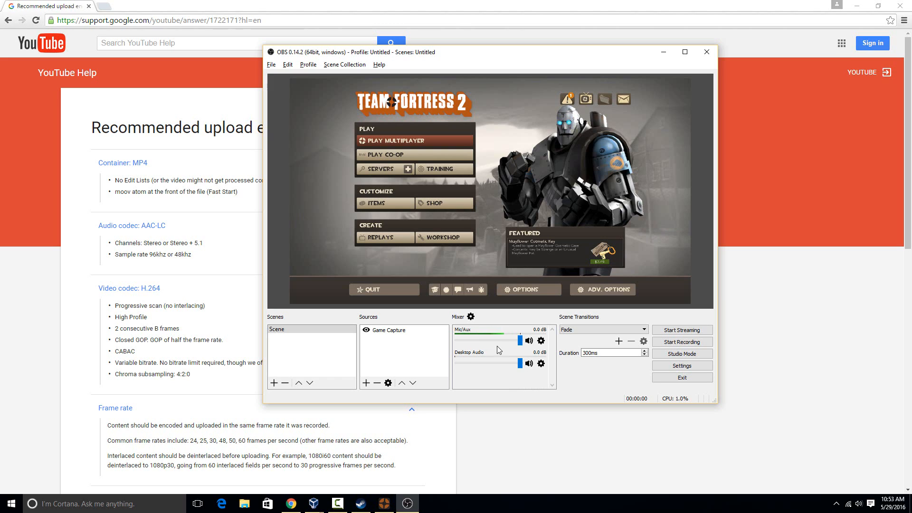
mouse_move(501, 366)
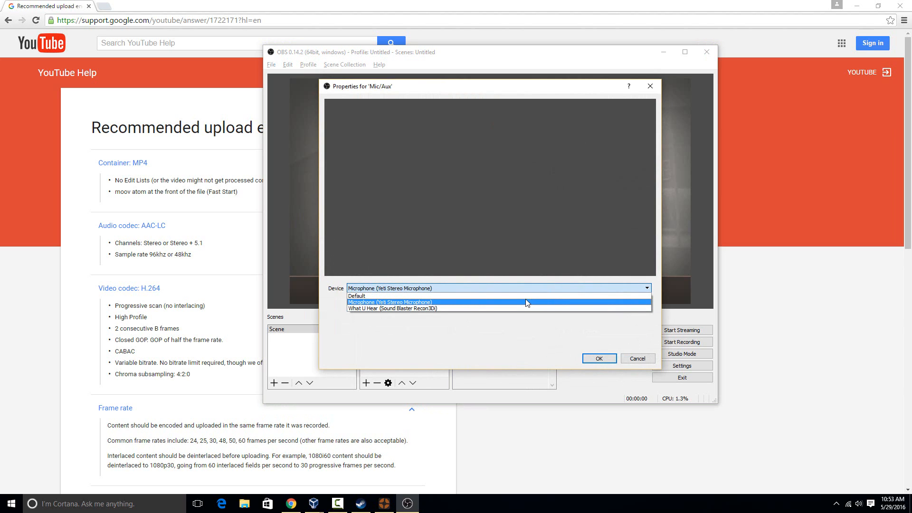
mouse_move(496, 304)
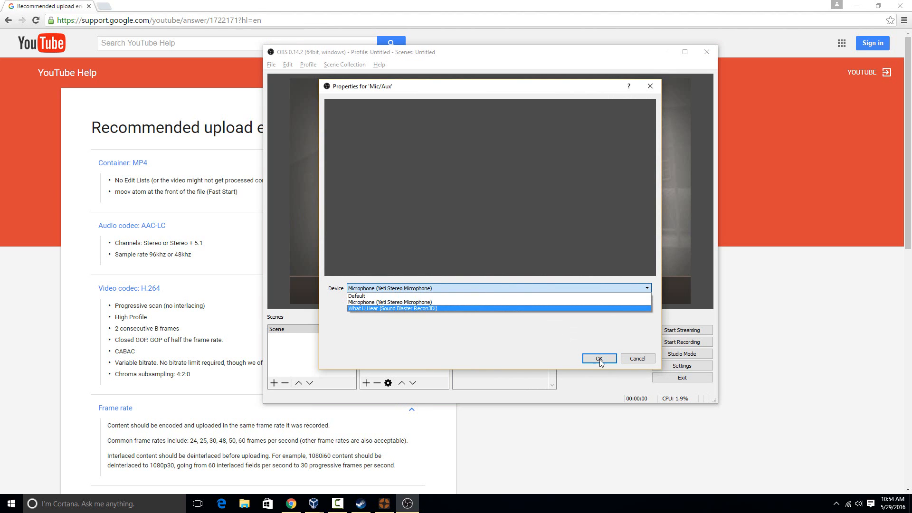
click(599, 358)
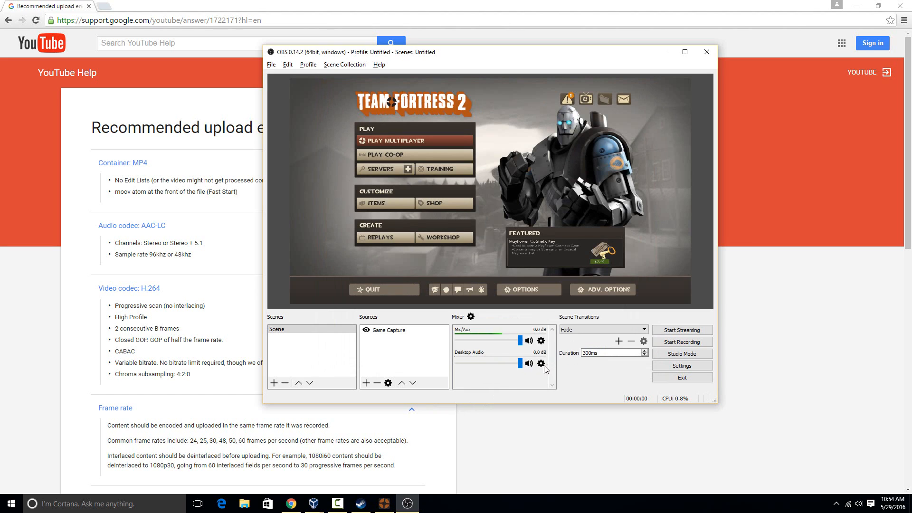
click(541, 363)
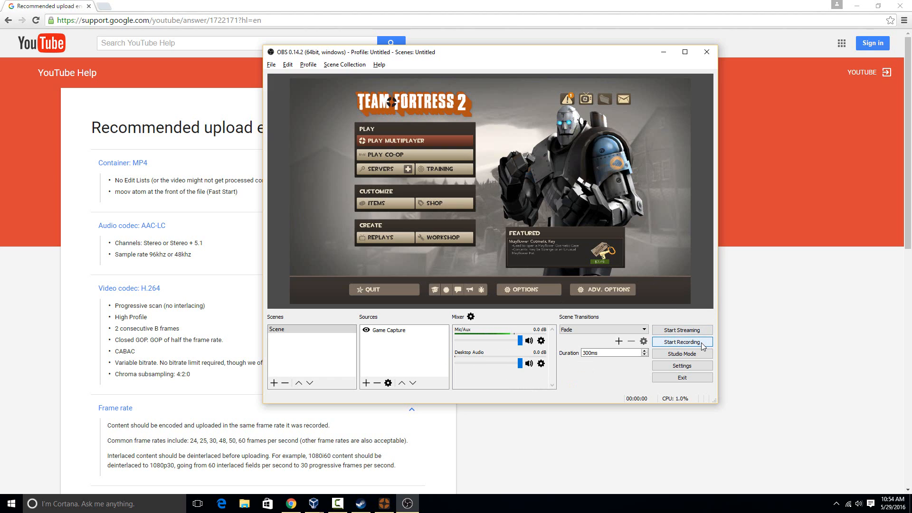
Step: Record a ten-second test clip and show the saved recordings folder
click(681, 341)
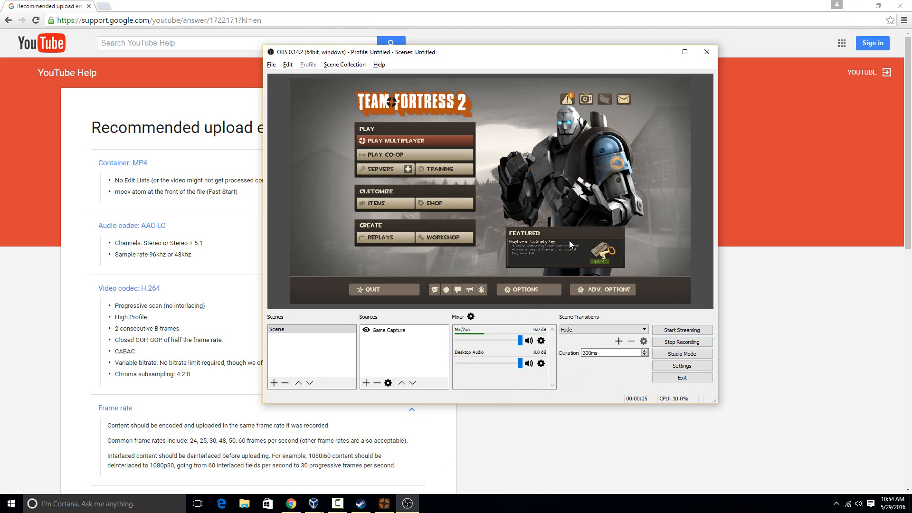
mouse_move(627, 199)
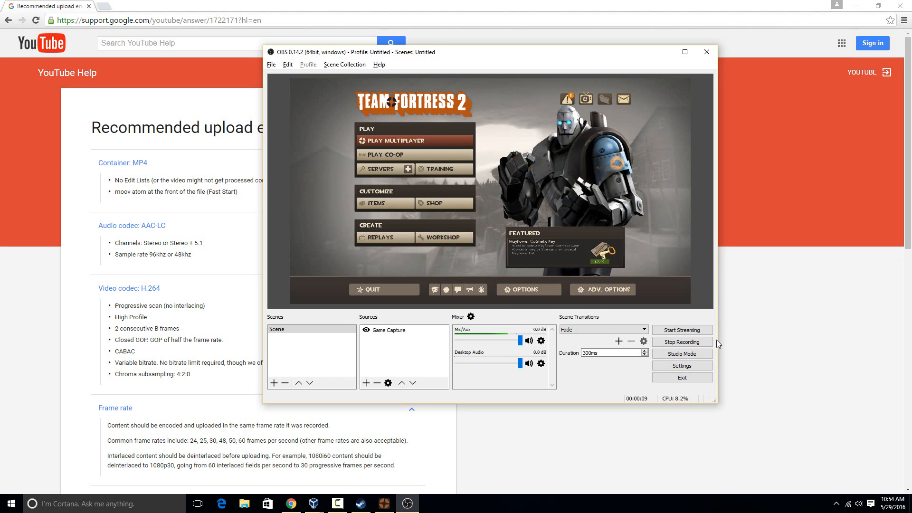
click(682, 341)
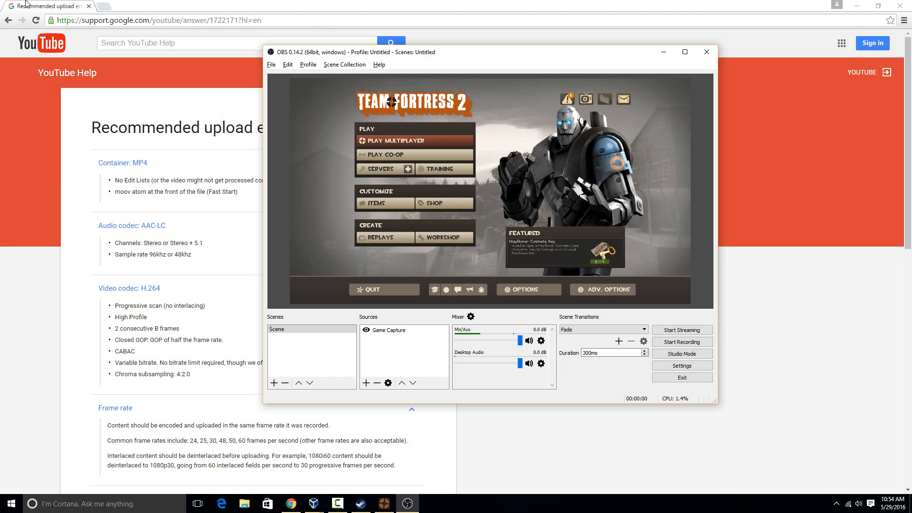
click(271, 65)
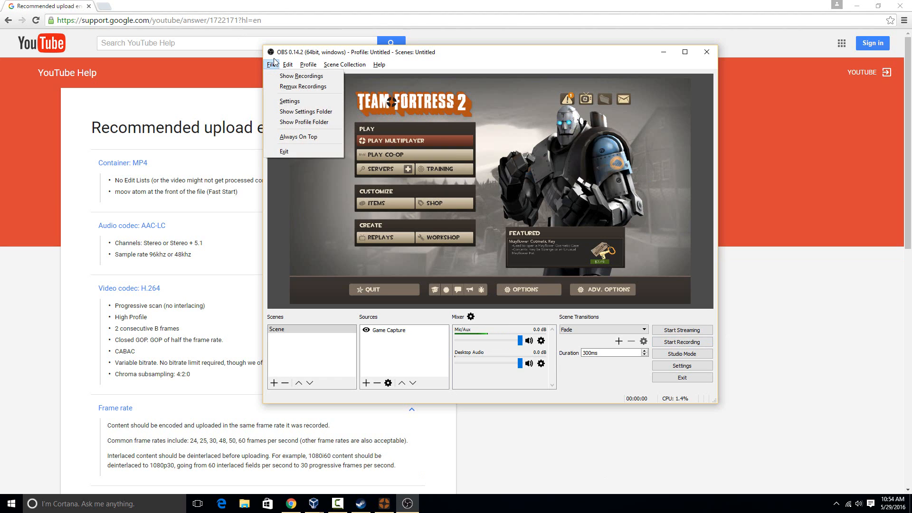
click(307, 89)
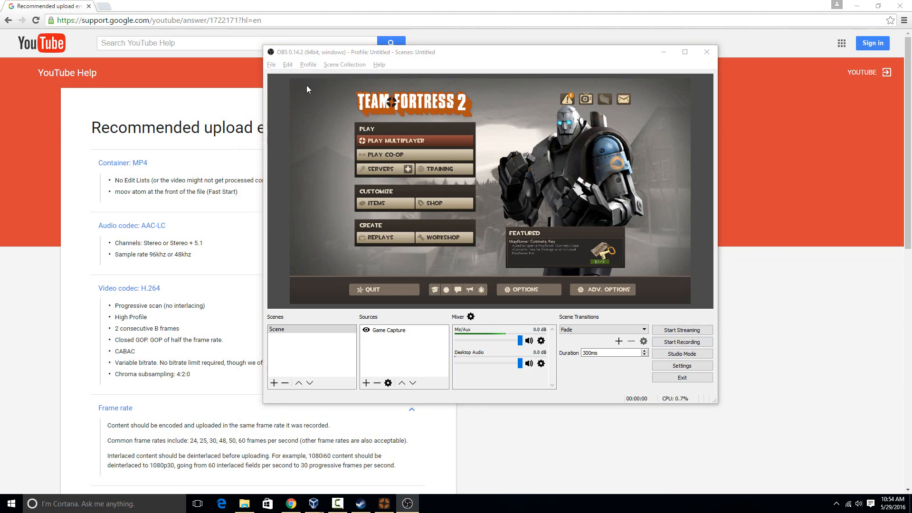
Step: Play the new MP4 test recording in VLC media player
click(244, 503)
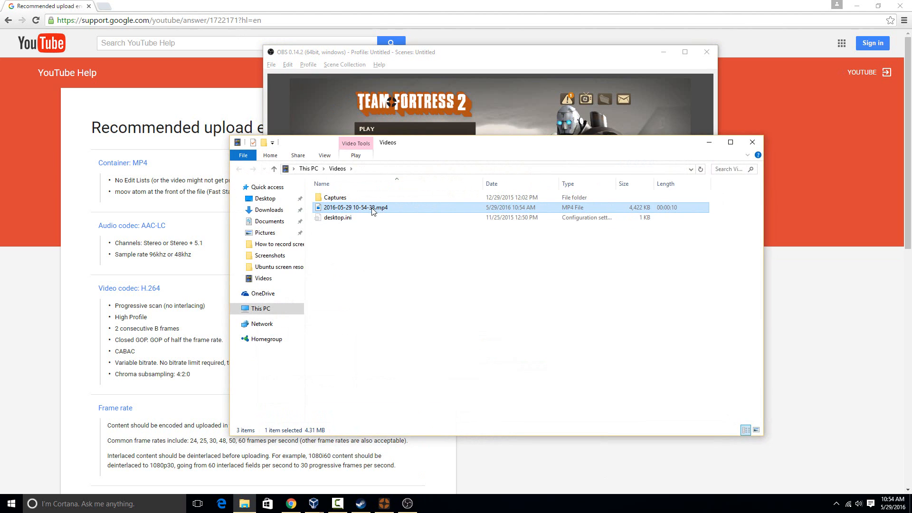
right_click(355, 208)
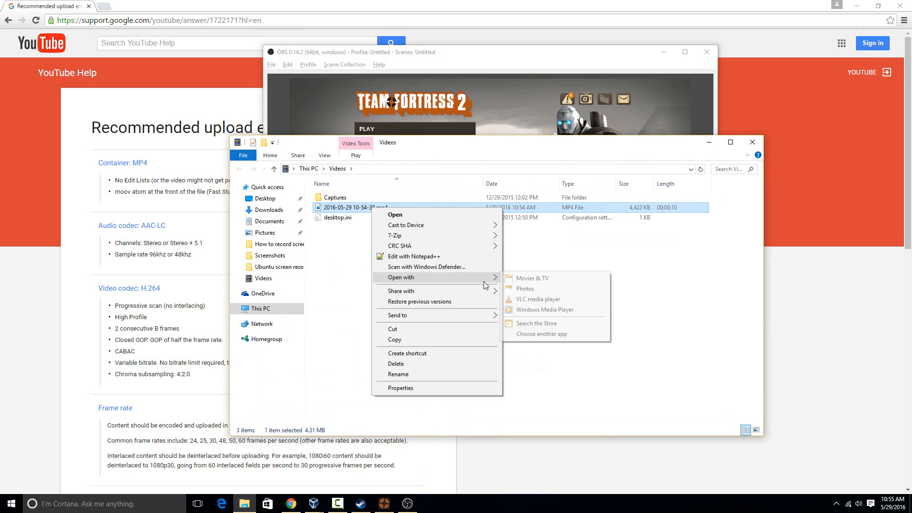
click(536, 298)
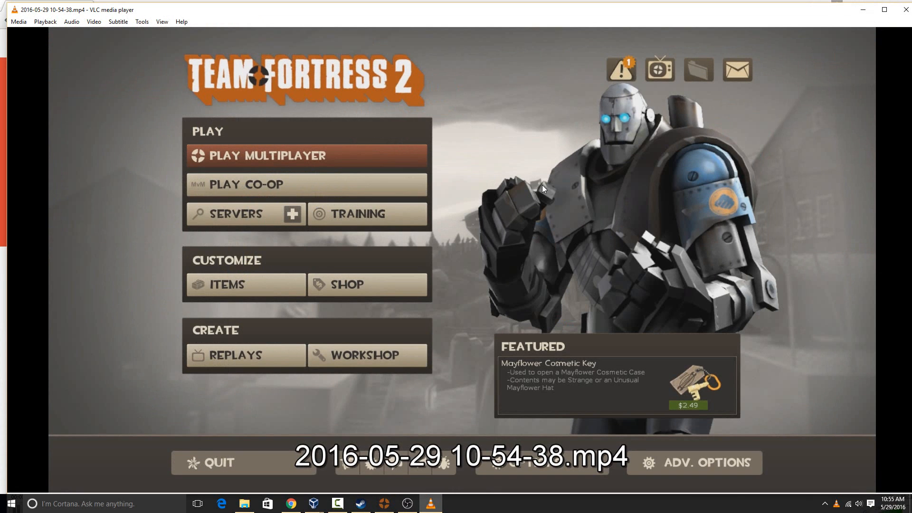
mouse_move(565, 314)
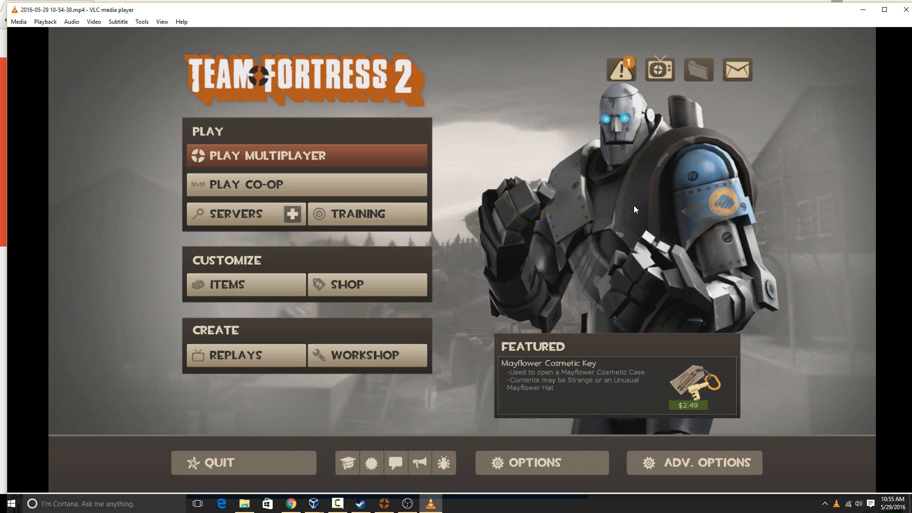
mouse_move(474, 333)
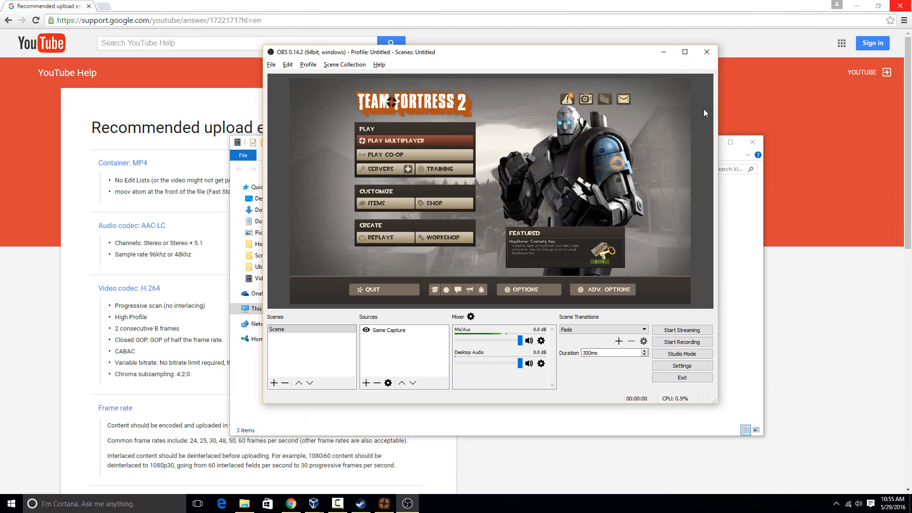
mouse_move(706, 127)
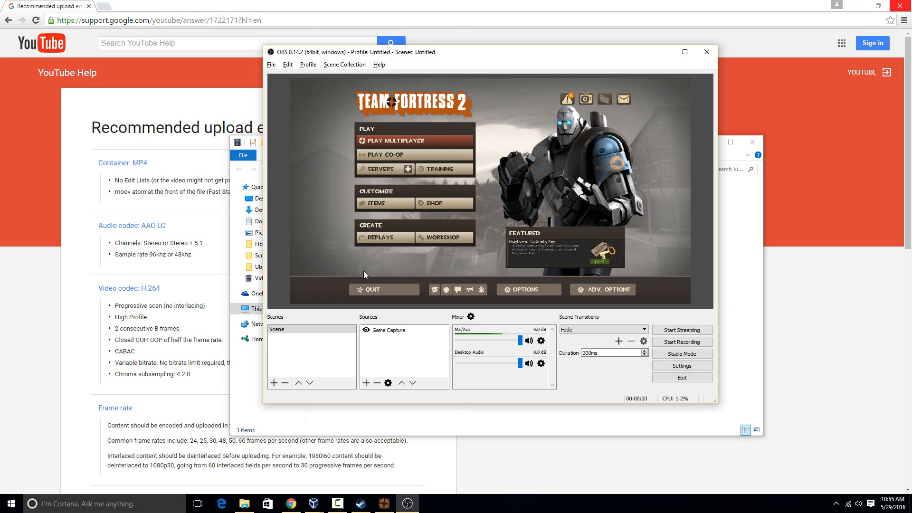
mouse_move(419, 354)
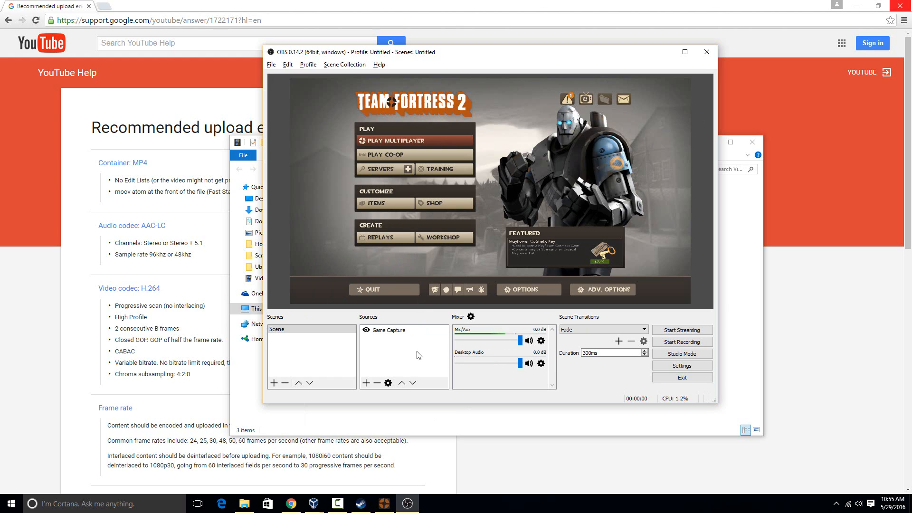
Step: Add a Display Capture source of the 1920x1080 display alongside the game capture
click(388, 330)
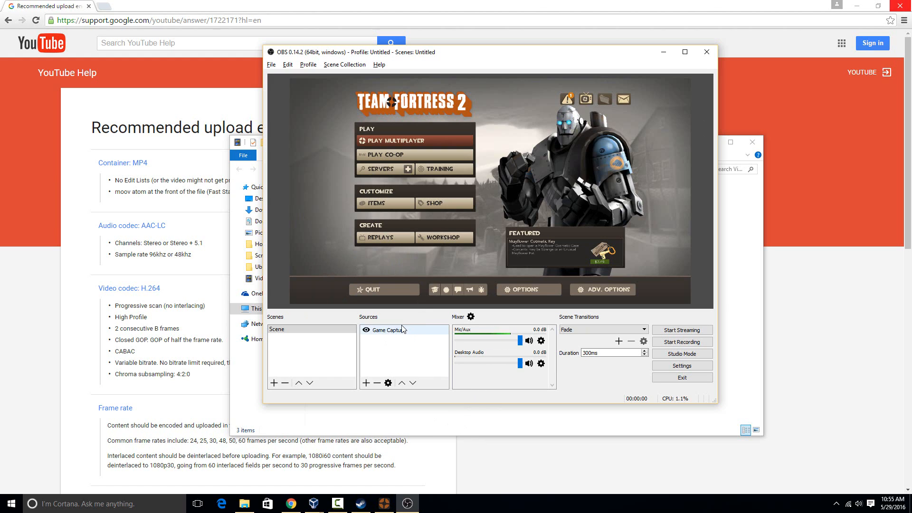
click(366, 383)
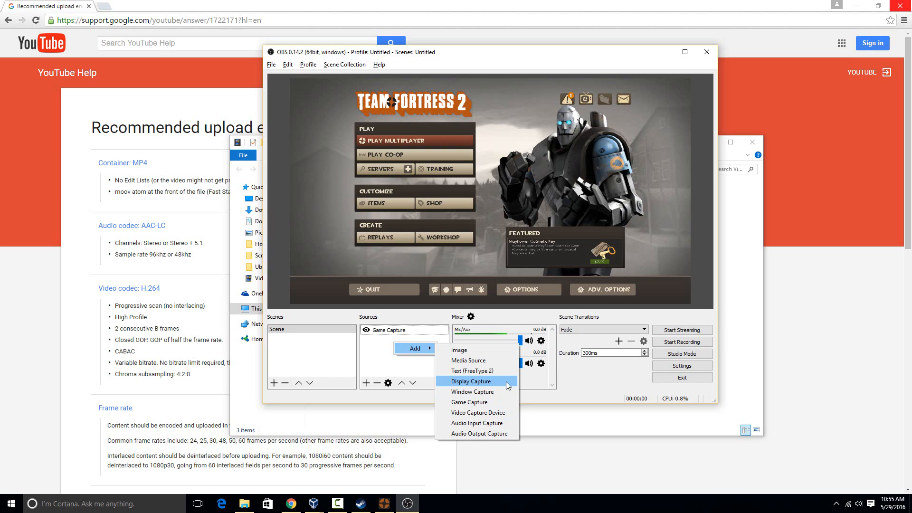
mouse_move(469, 402)
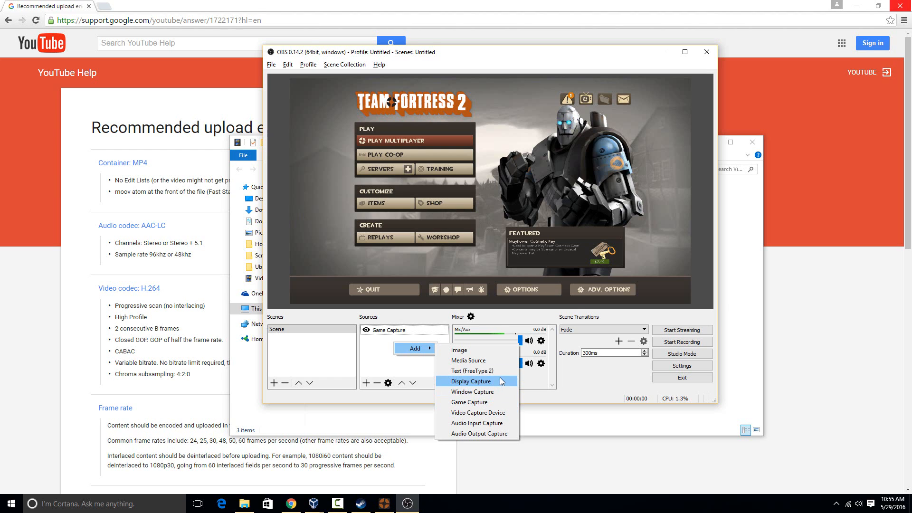
click(473, 381)
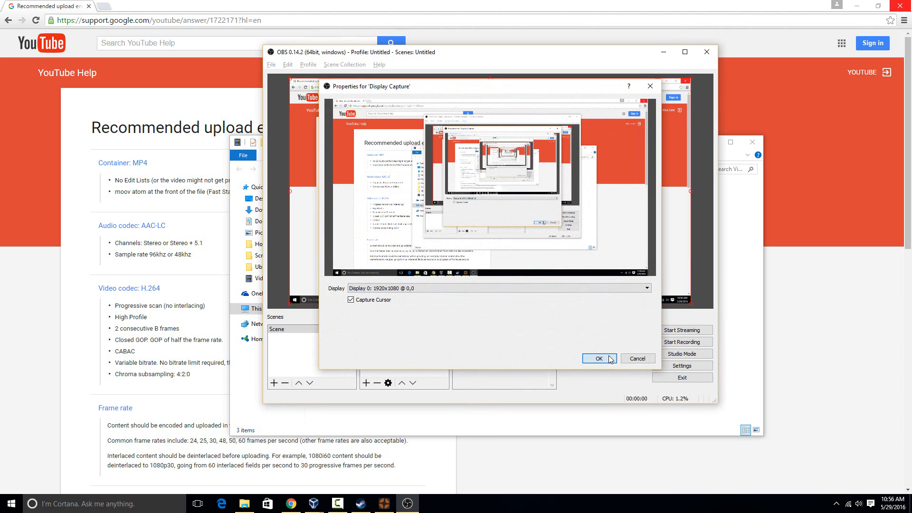
click(599, 358)
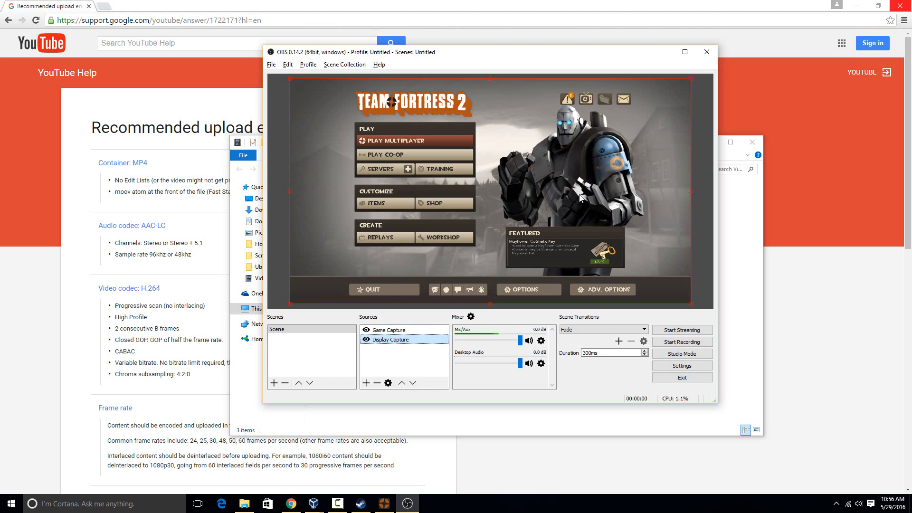
mouse_move(367, 257)
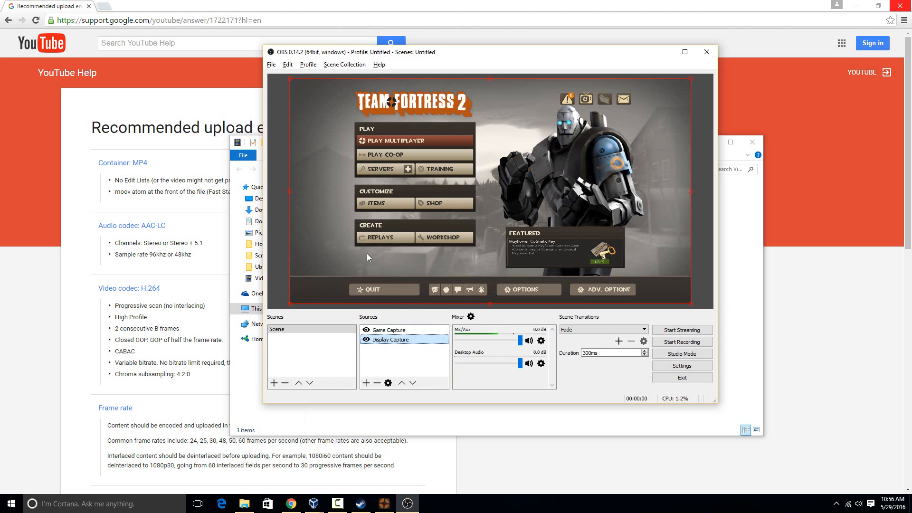
mouse_move(401, 287)
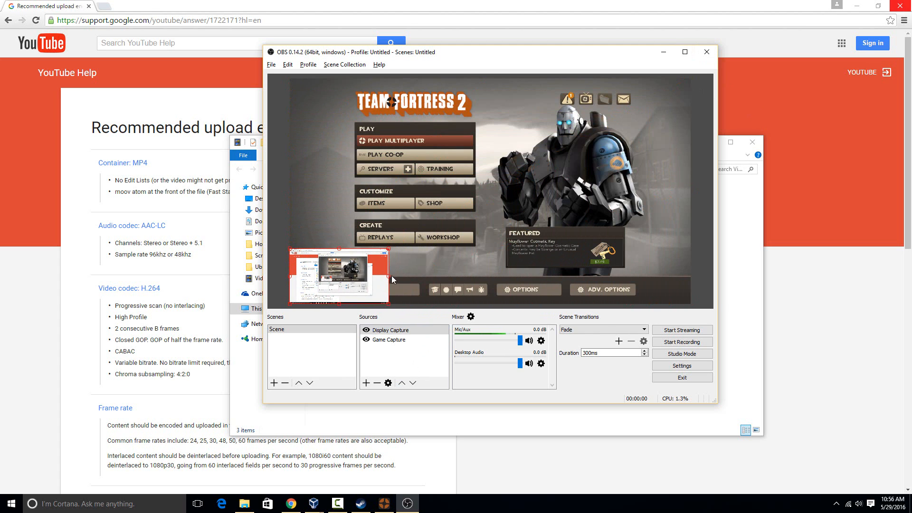
mouse_move(337, 293)
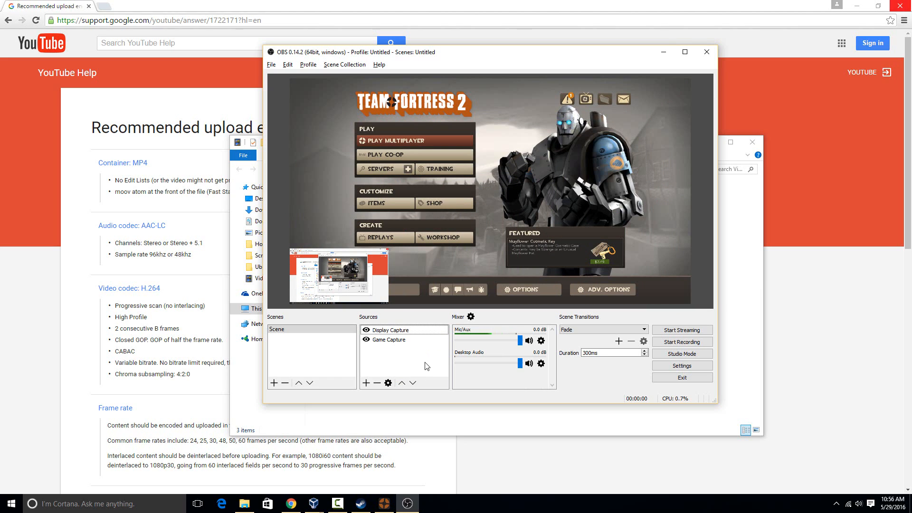
mouse_move(706, 248)
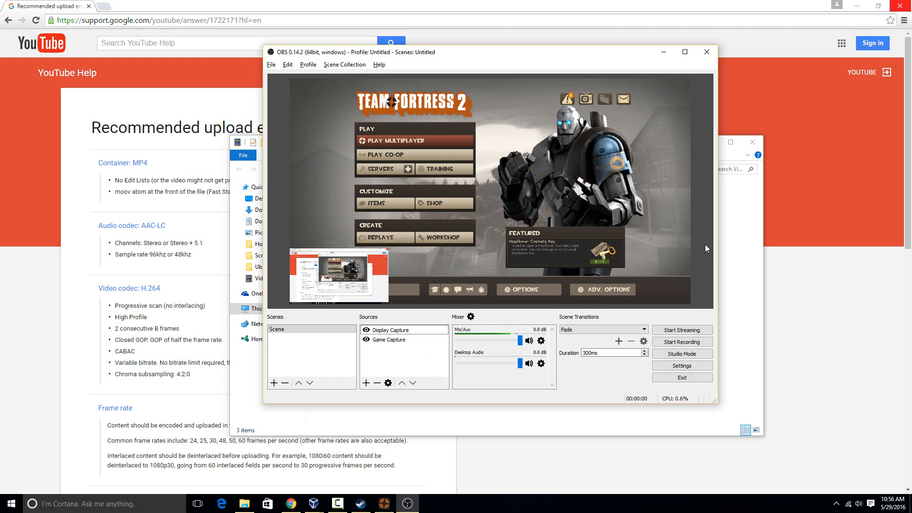